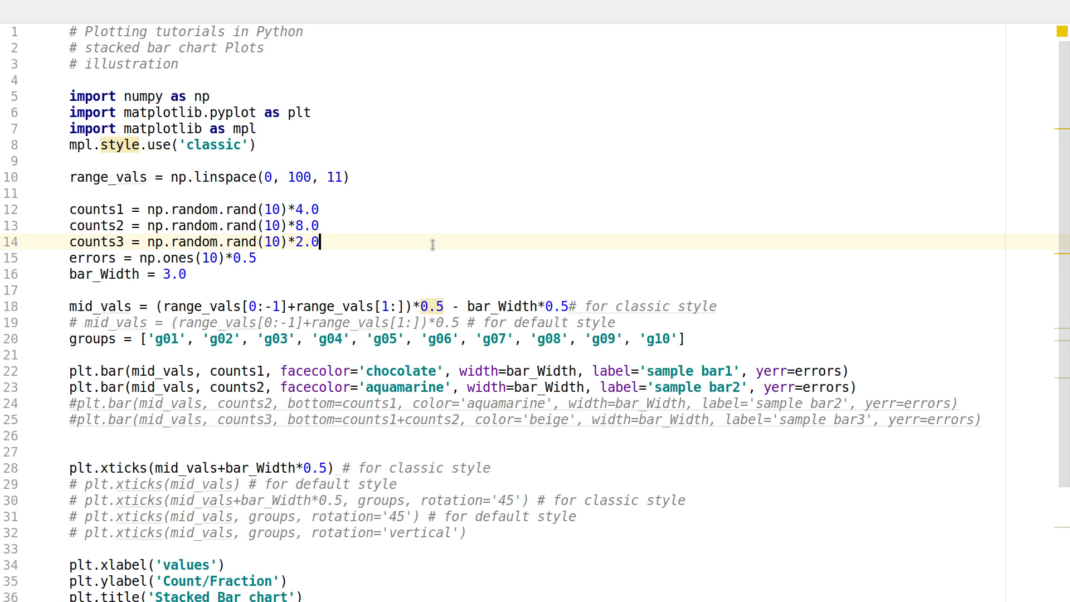
Run tutorial014 from the editor context menu and maximize the Figure 1 window.
right_click(432, 245)
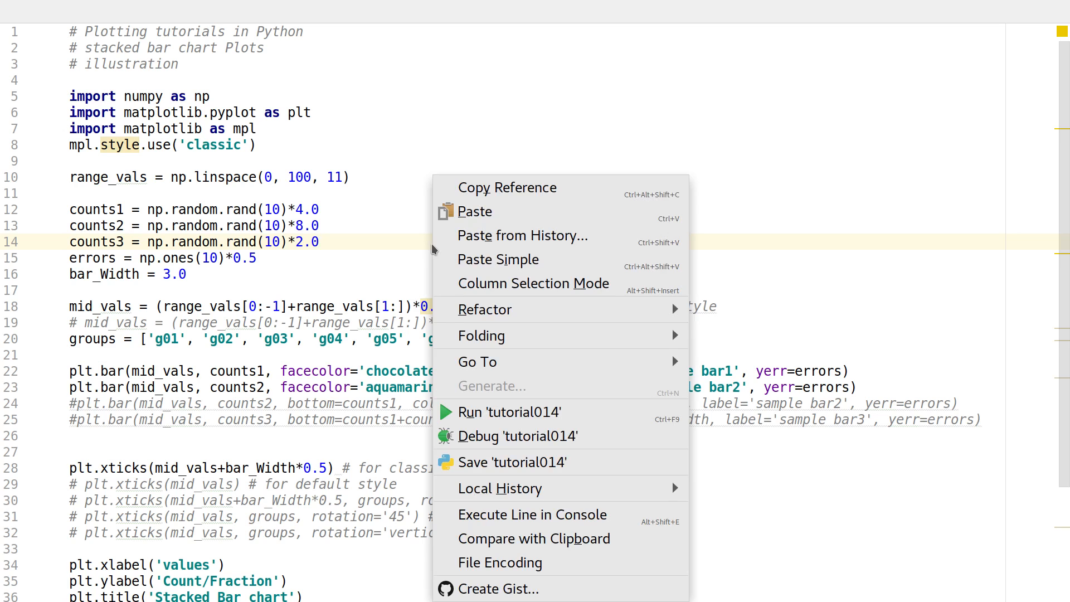
click(509, 411)
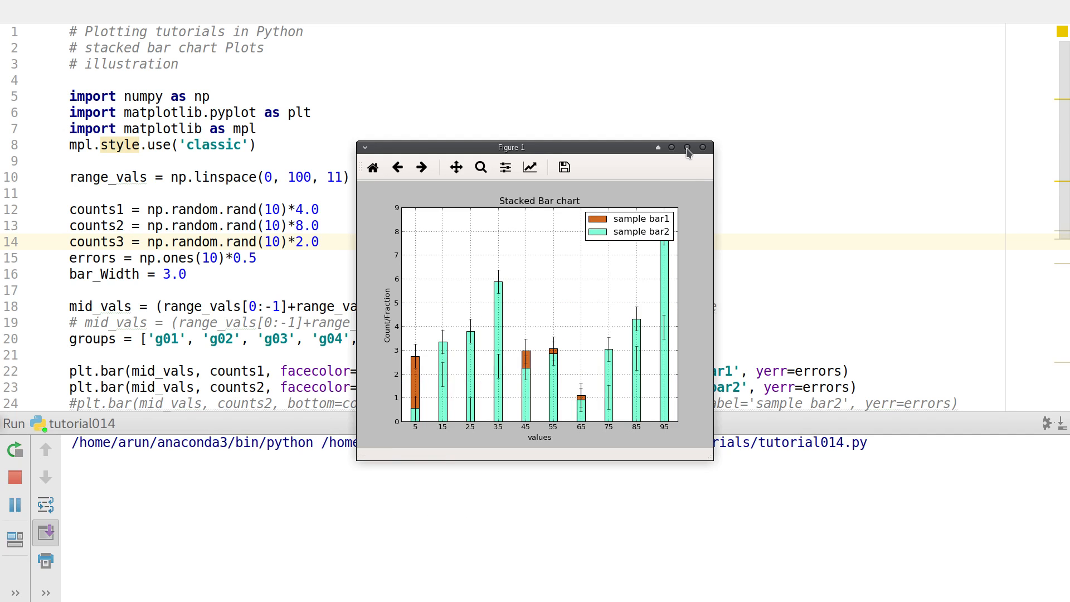
click(688, 147)
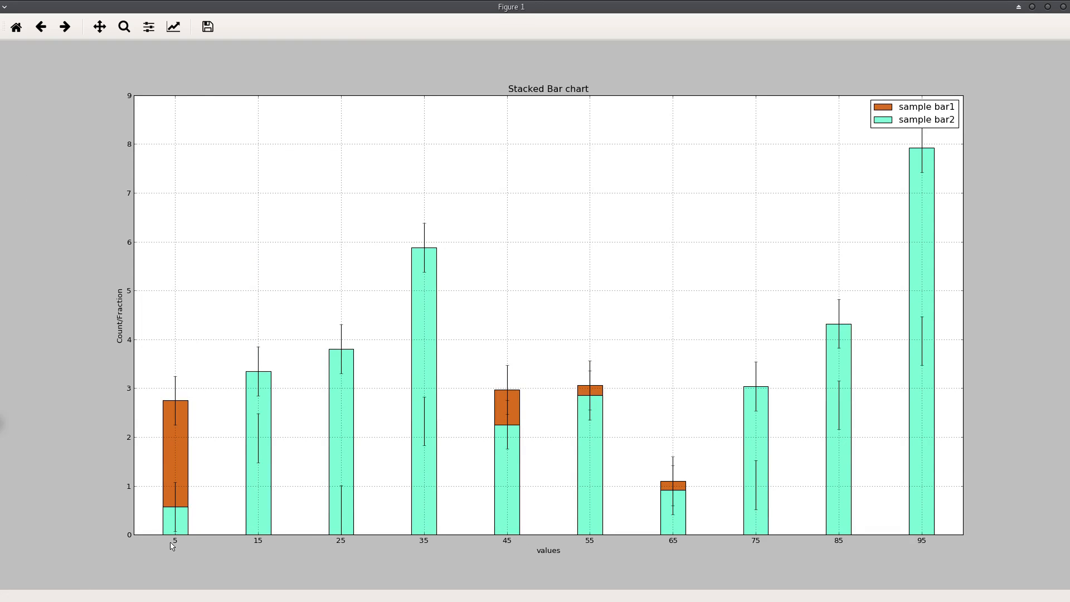
mouse_move(176, 521)
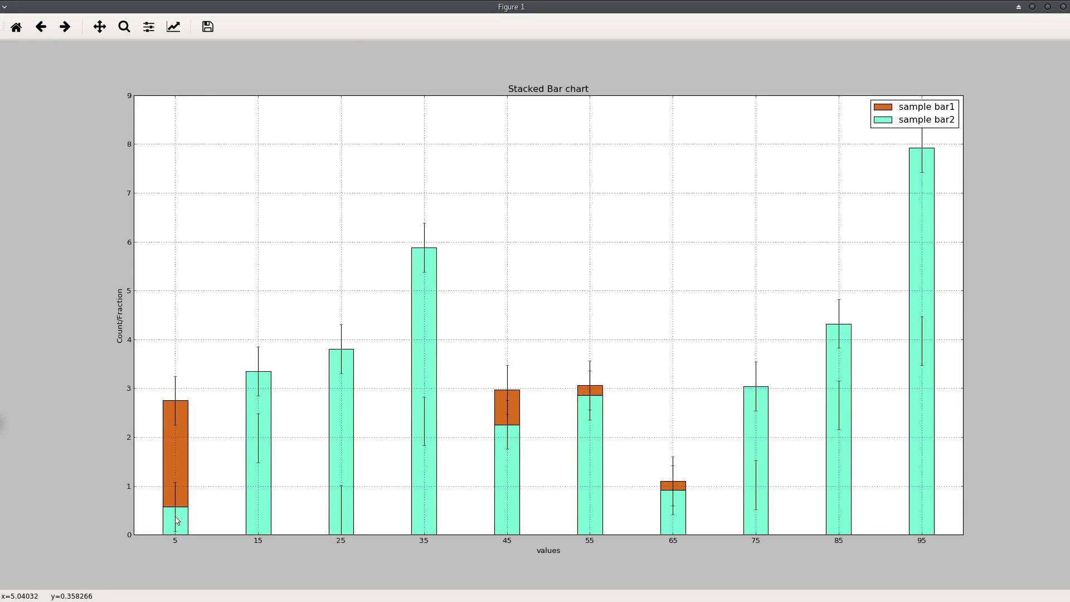
mouse_move(164, 493)
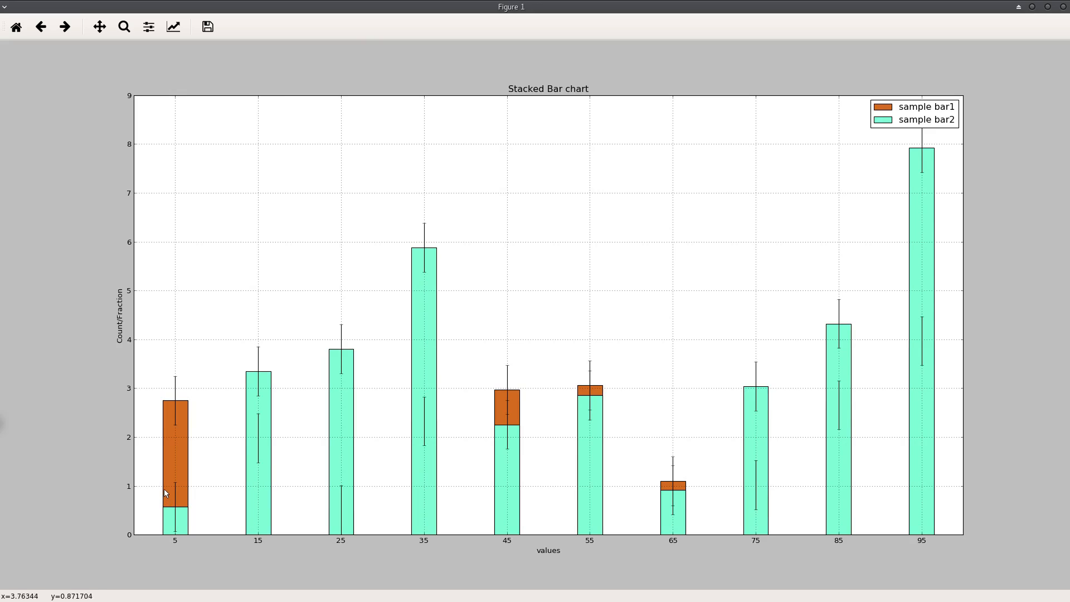
mouse_move(164, 491)
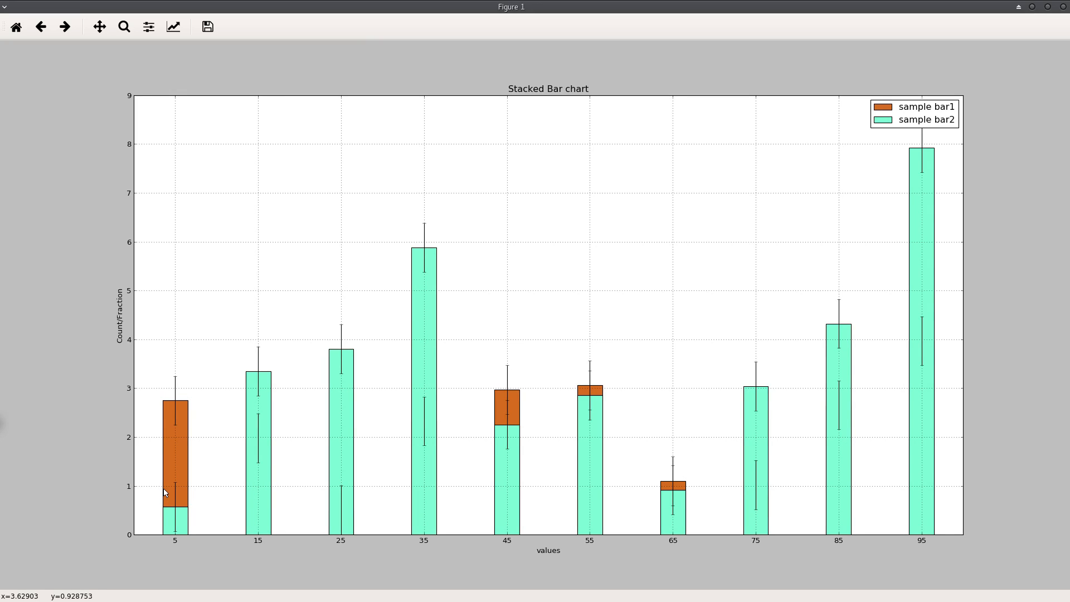
mouse_move(610, 8)
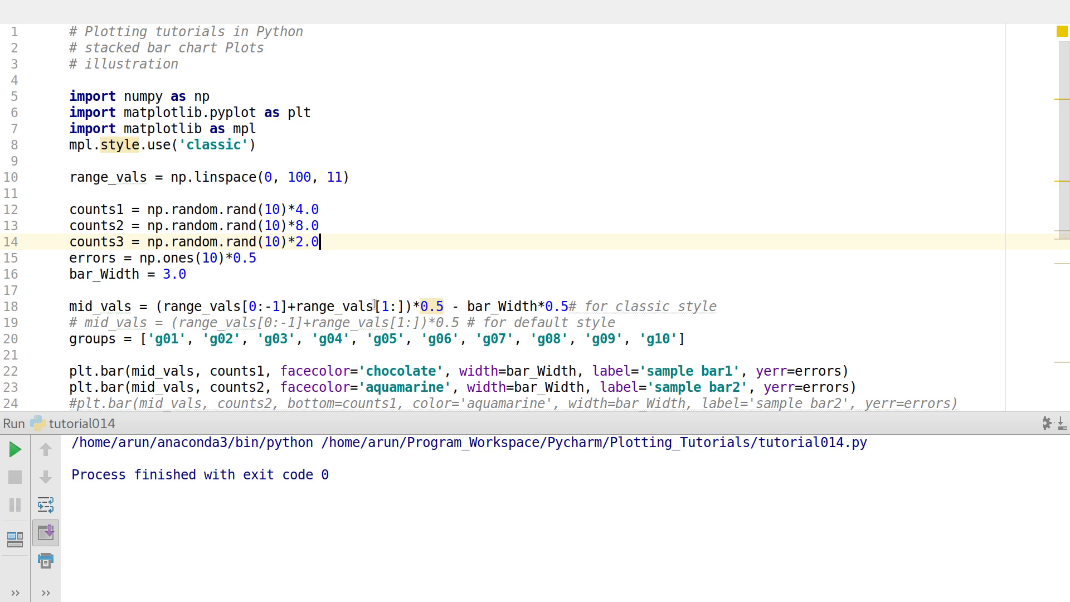
Scroll through the script and place the caret on the counts2 / mid_vals lines to tidy the comment spacing.
scroll(down, 3)
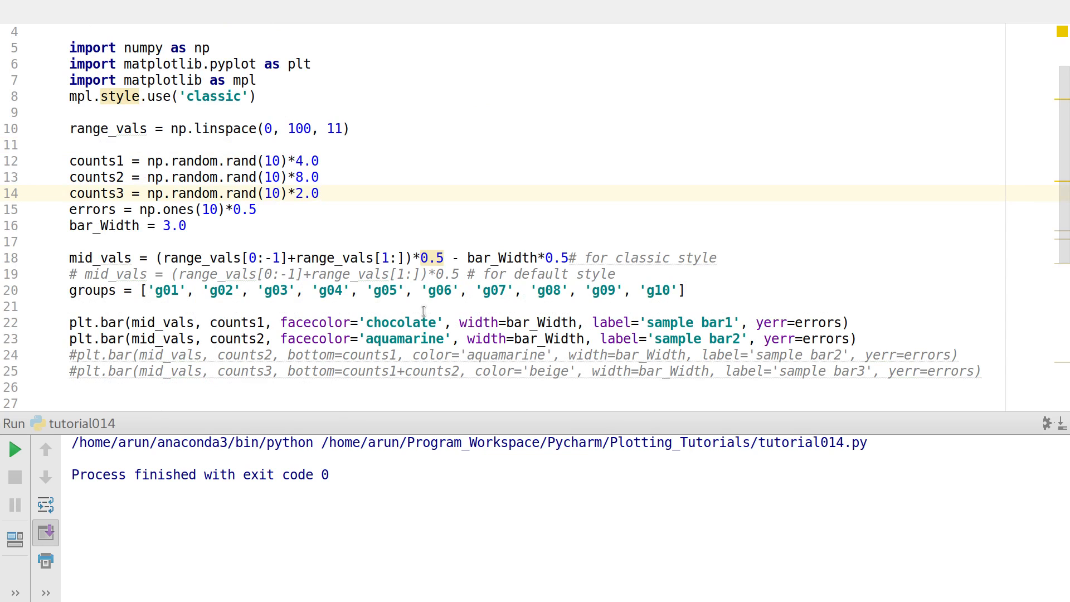
scroll(up, 3)
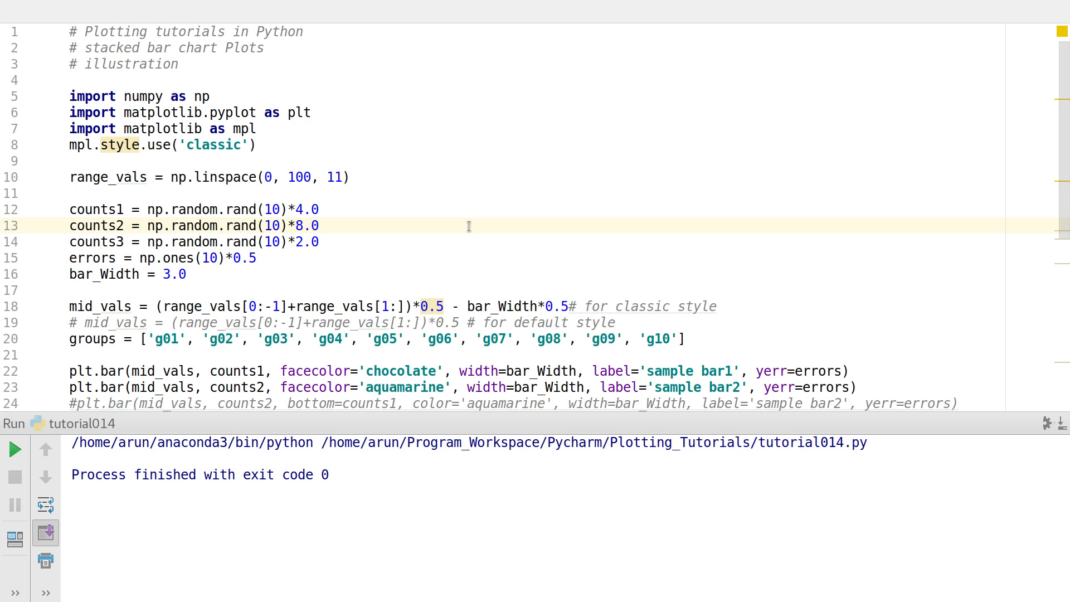
click(321, 226)
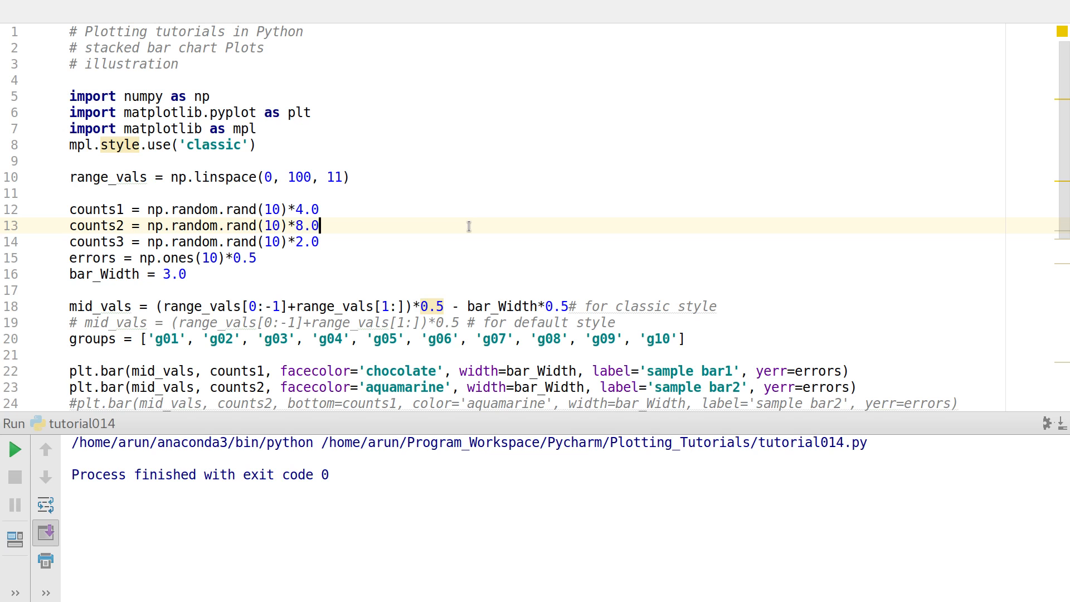
scroll(down, 3)
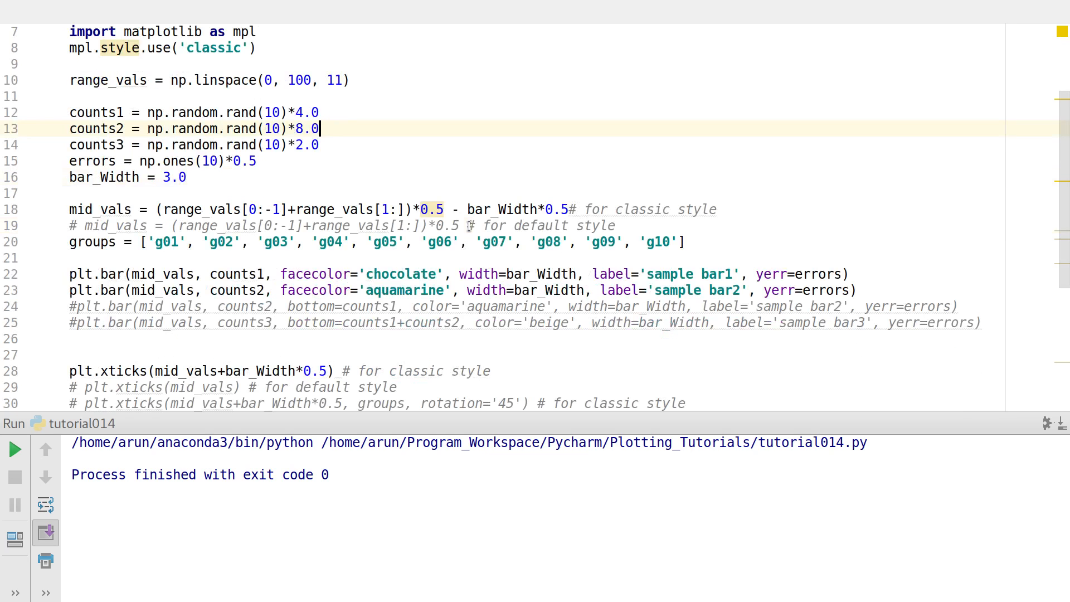
scroll(up, 3)
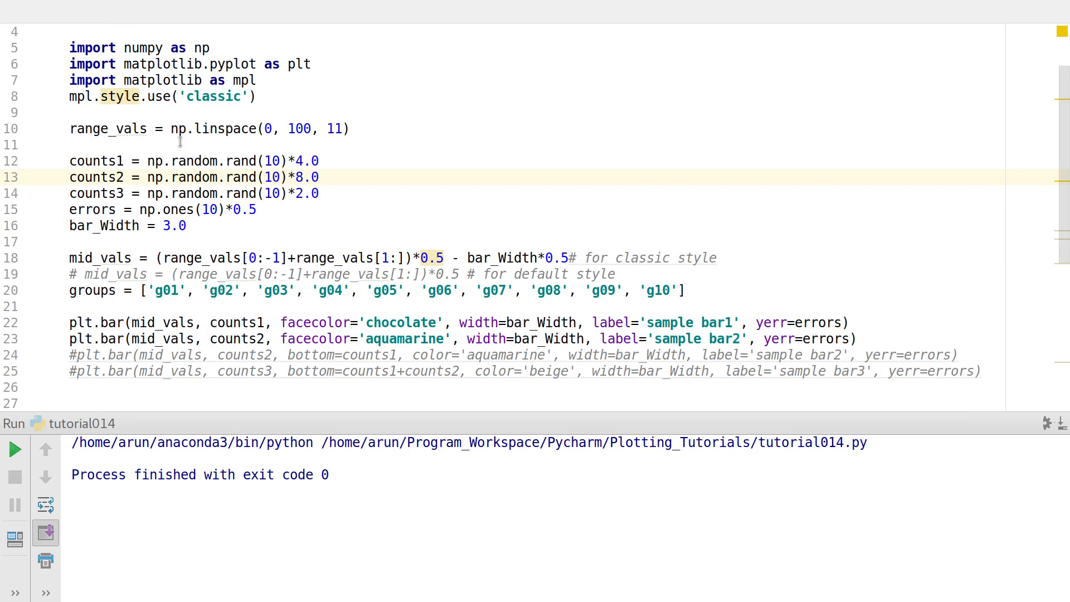
click(232, 129)
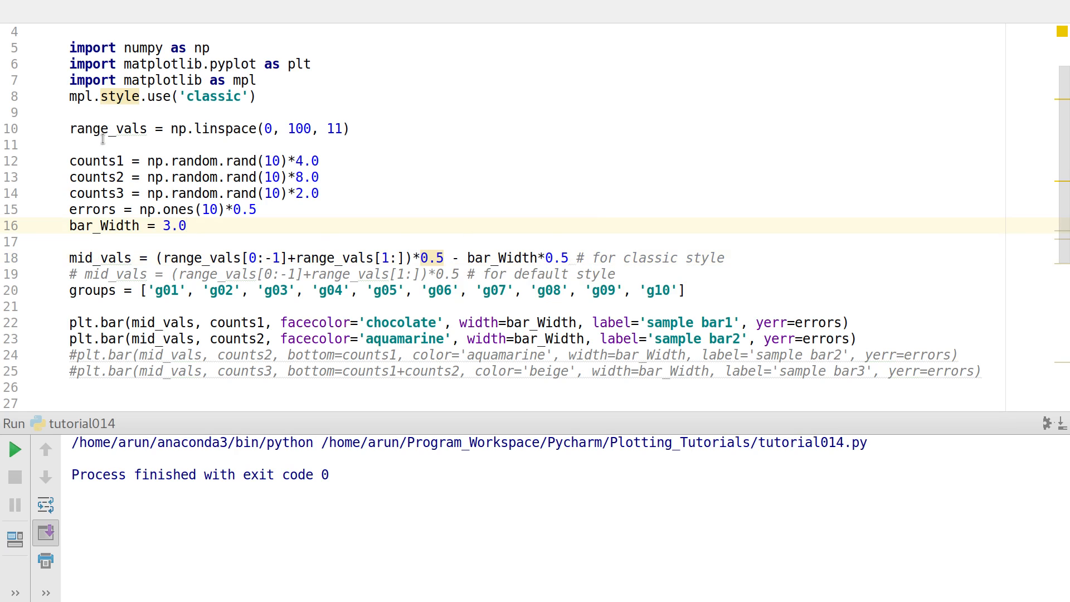
mouse_move(275, 199)
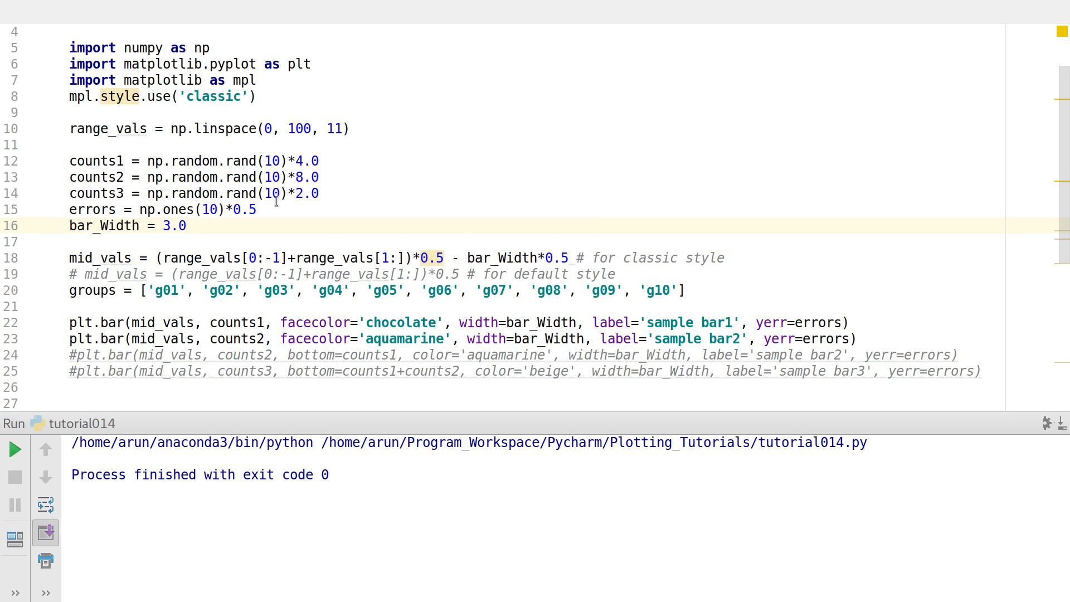
click(386, 177)
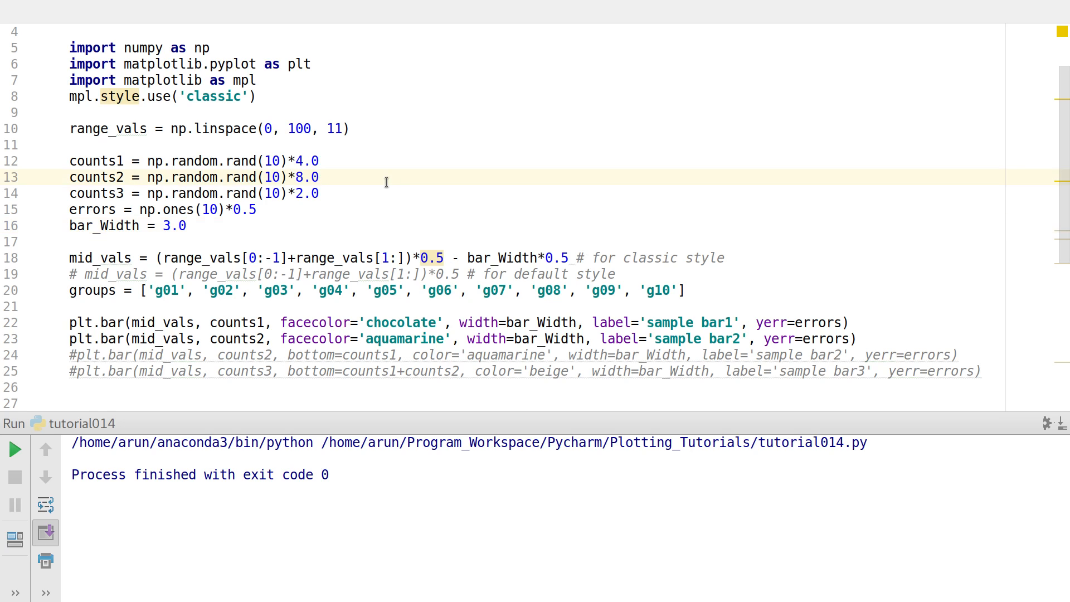
mouse_move(427, 192)
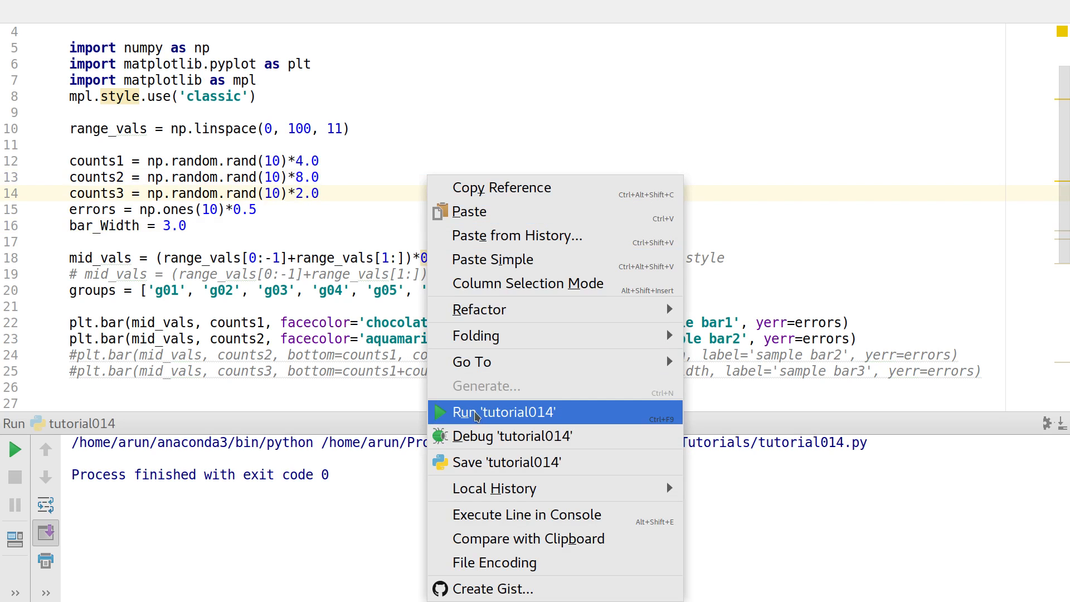
Rerun tutorial014, view the redrawn bar chart and close the figure window.
click(504, 412)
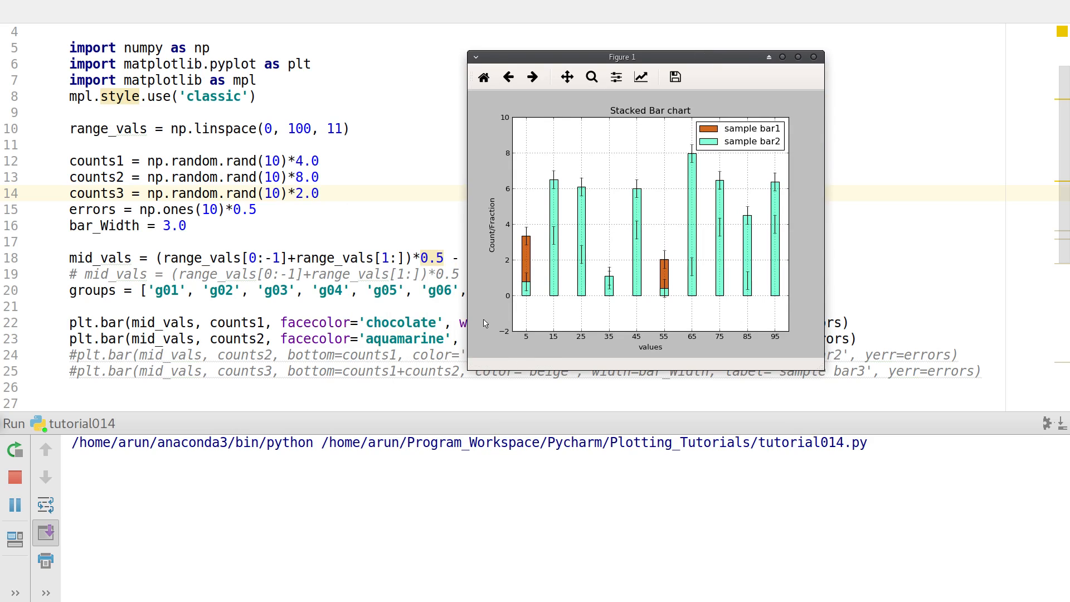
mouse_move(525, 266)
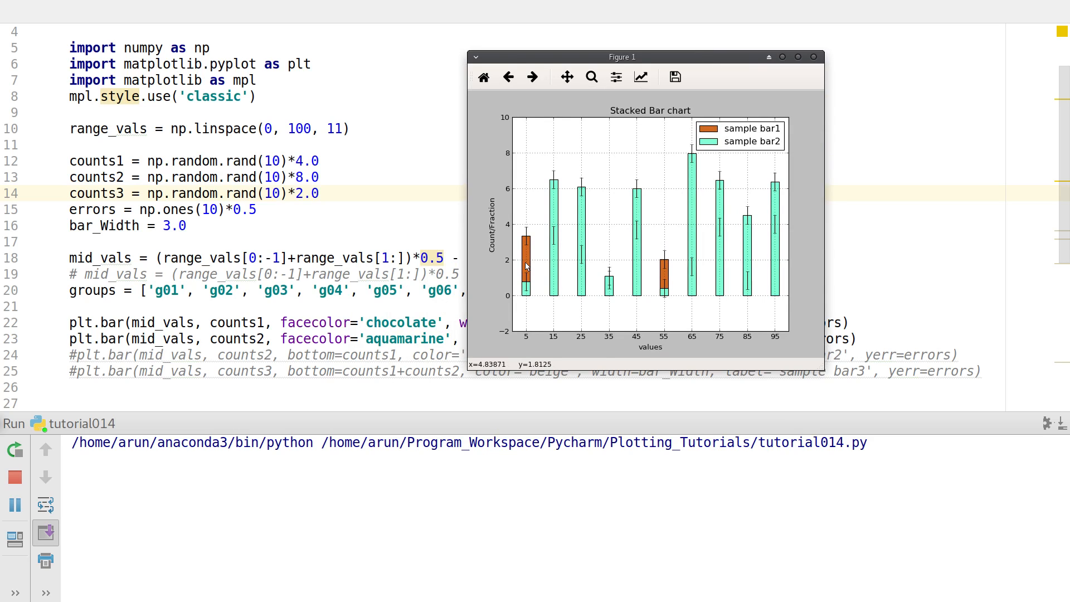
mouse_move(515, 285)
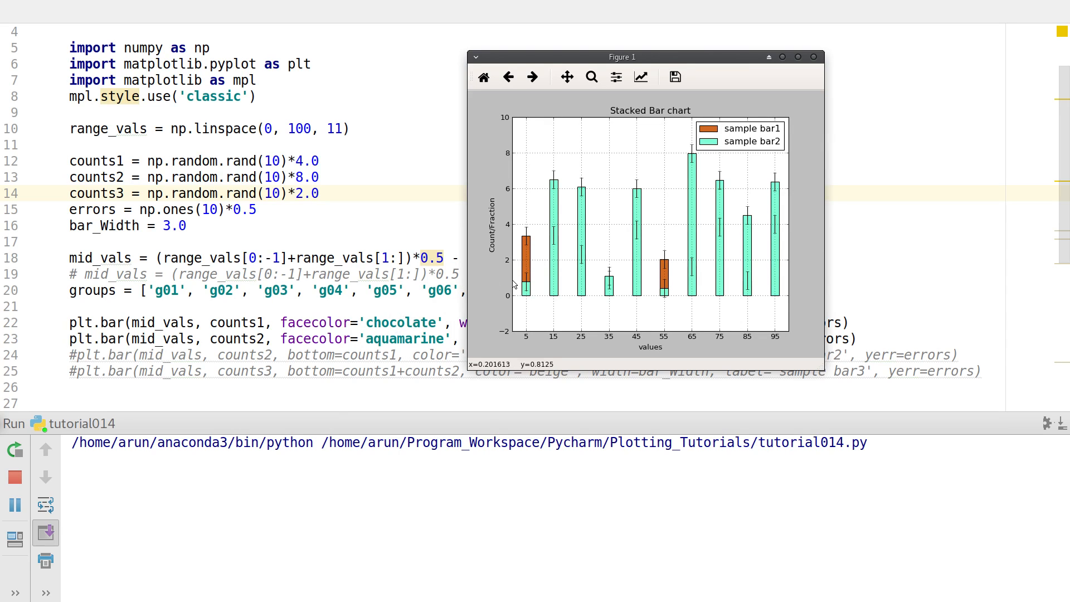
mouse_move(533, 286)
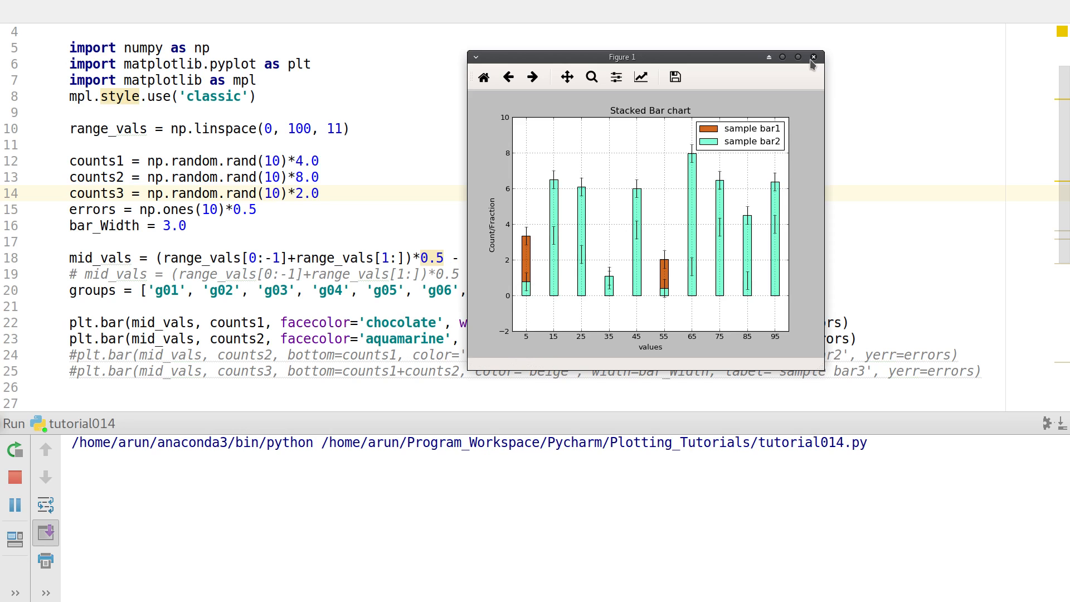
click(814, 57)
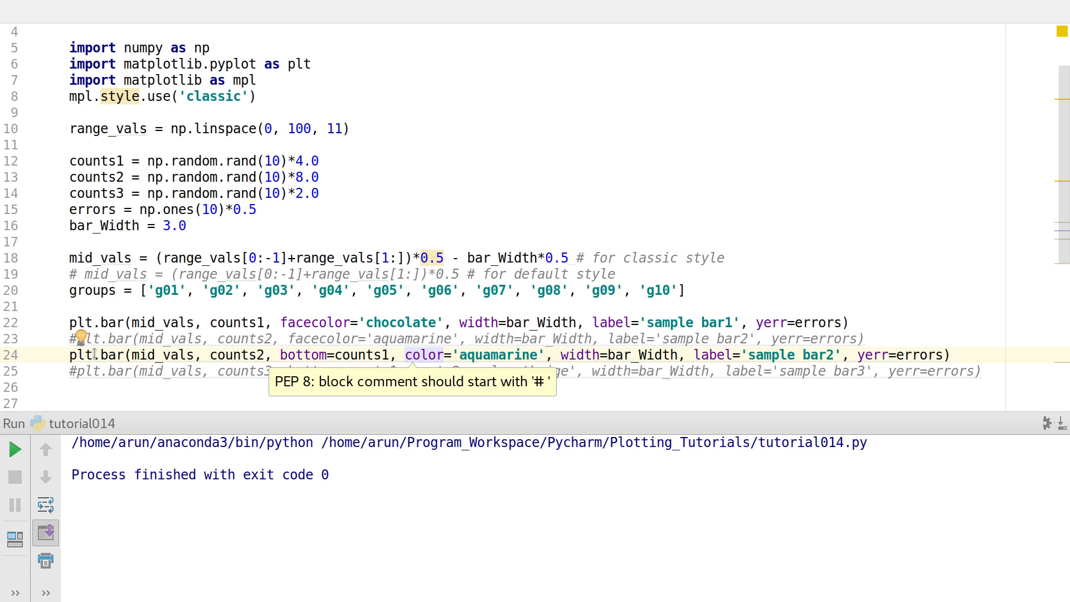
mouse_move(277, 377)
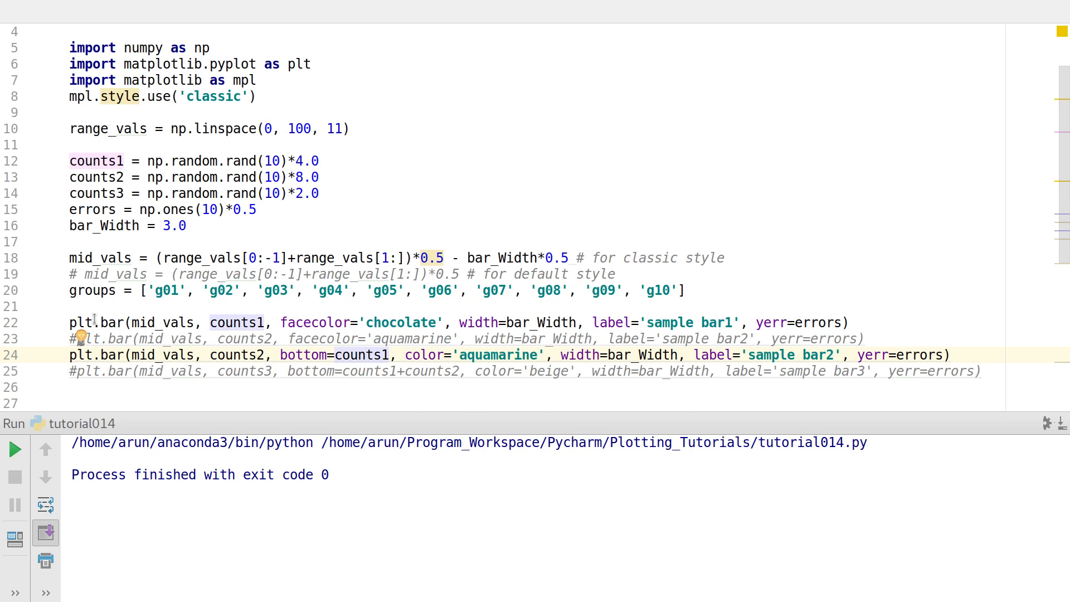
Run the script with the aquamarine bar call now stacked on bottom=counts1.
click(13, 448)
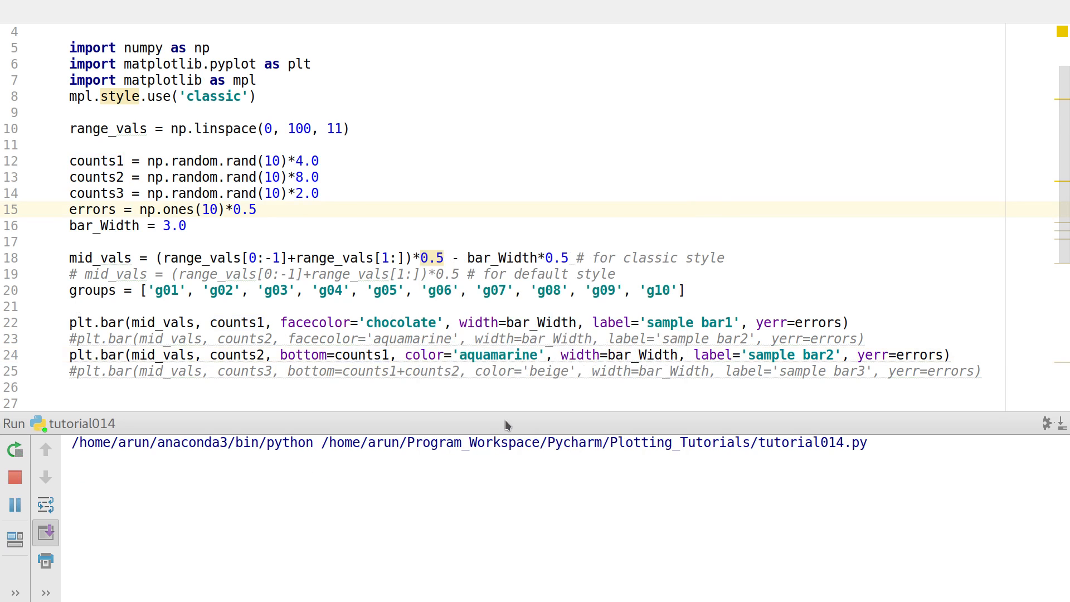
Maximize the chart showing aquamarine bar2 stacked on chocolate bar1.
click(14, 449)
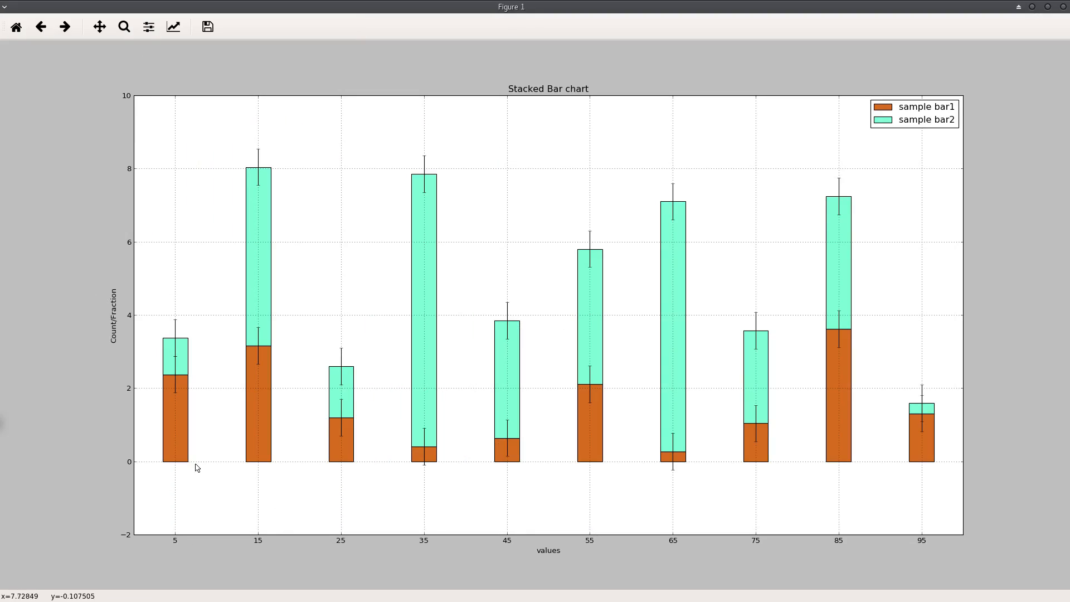
mouse_move(191, 389)
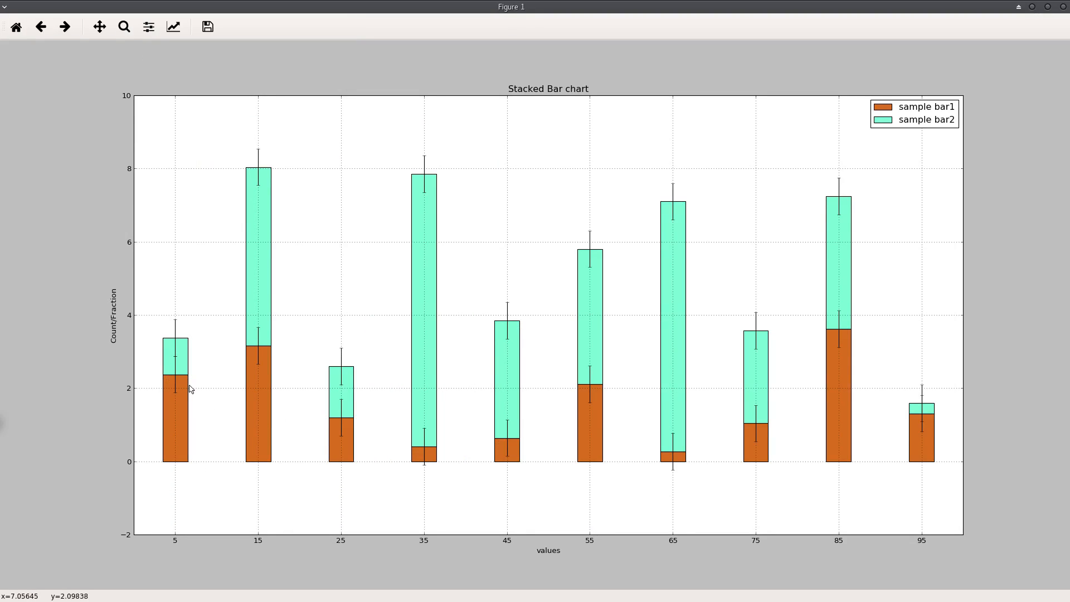
mouse_move(941, 435)
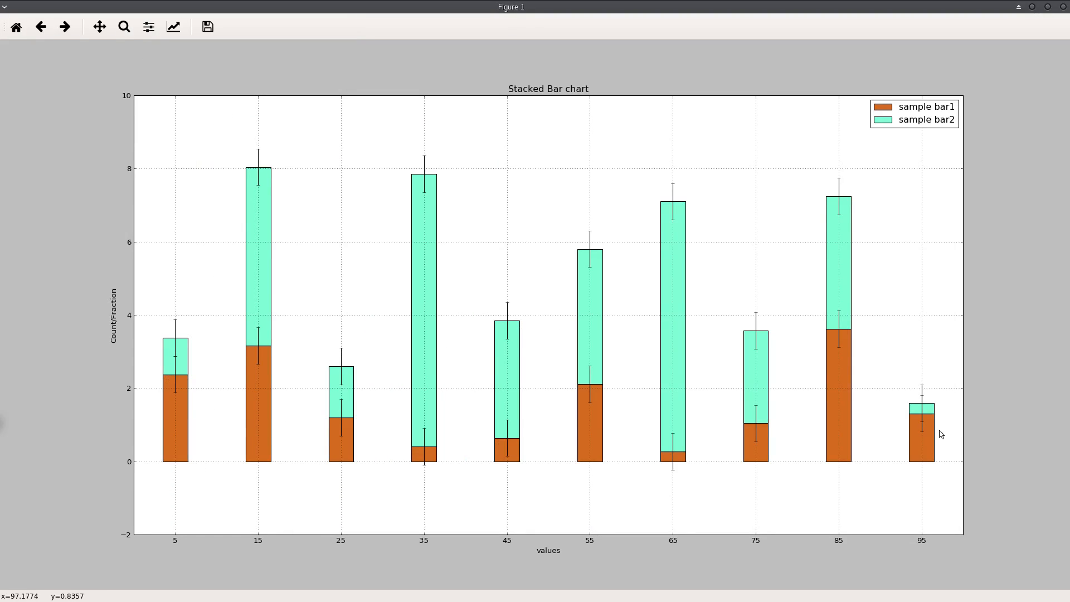
mouse_move(162, 381)
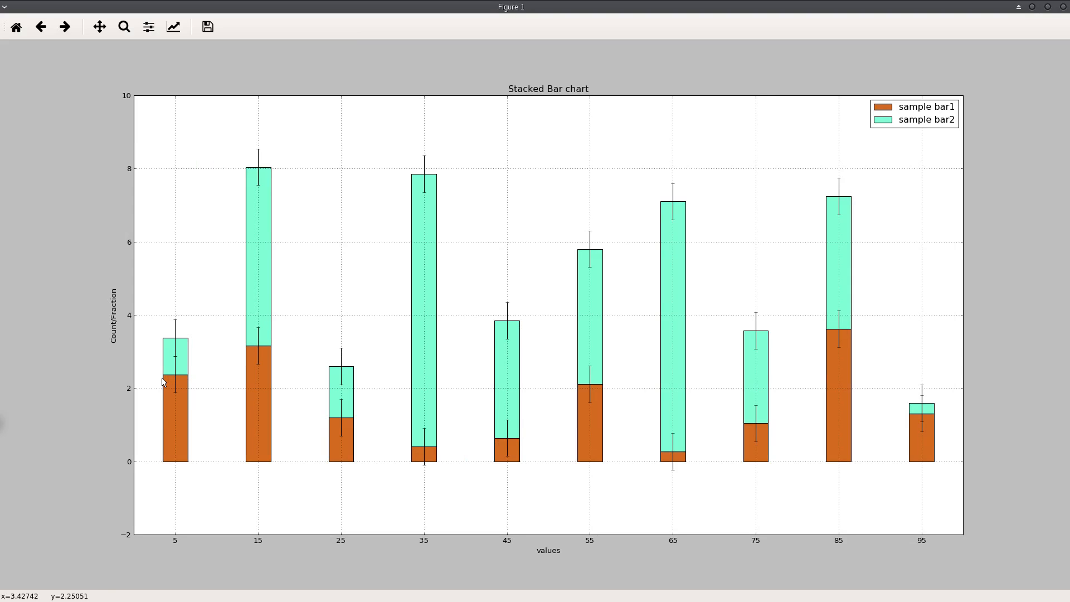
mouse_move(176, 381)
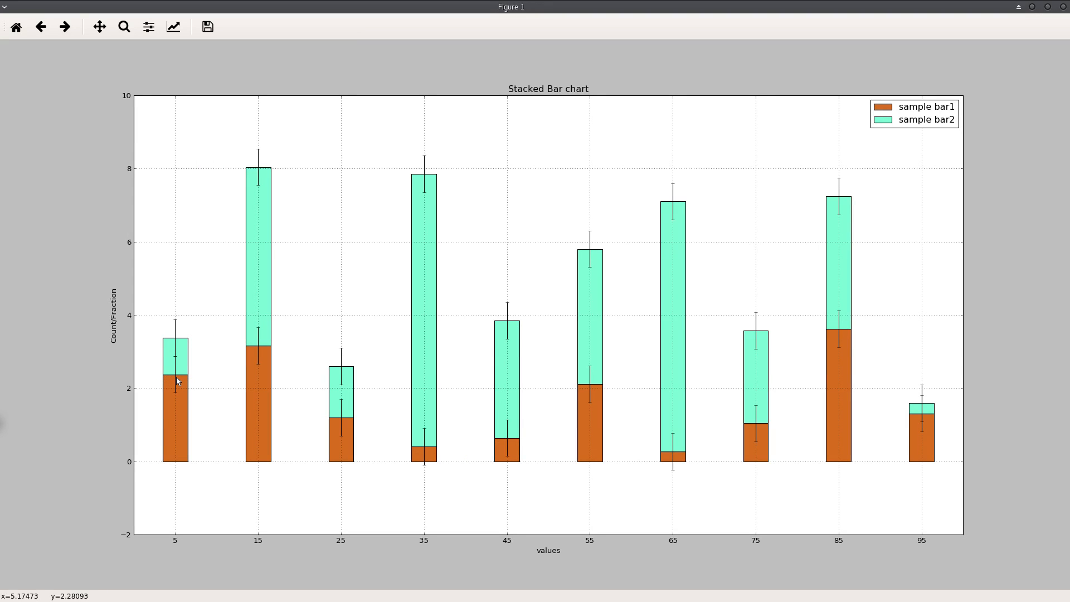
mouse_move(868, 416)
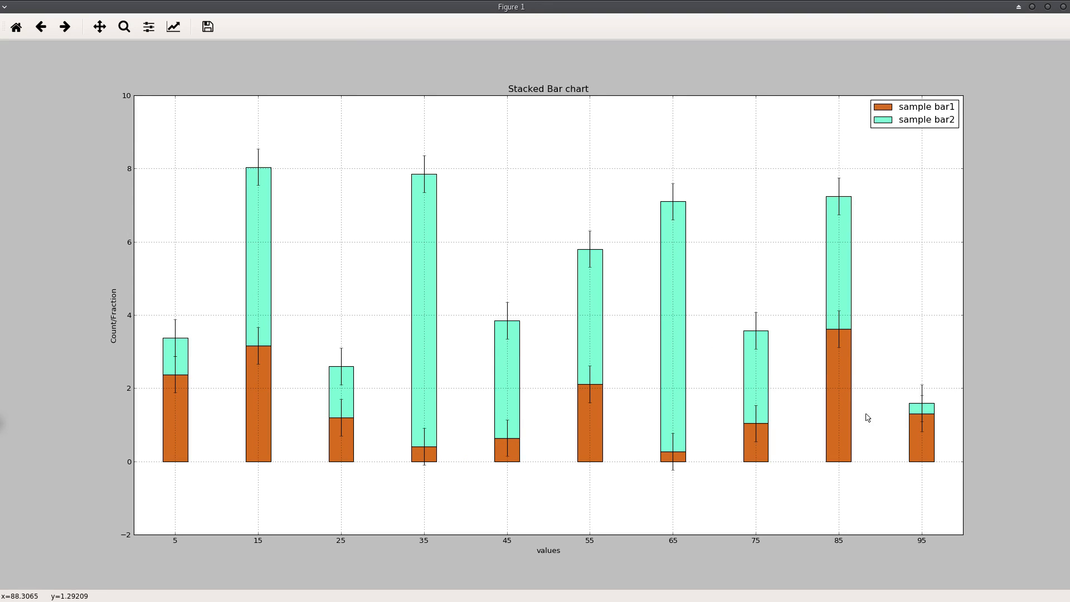
mouse_move(191, 392)
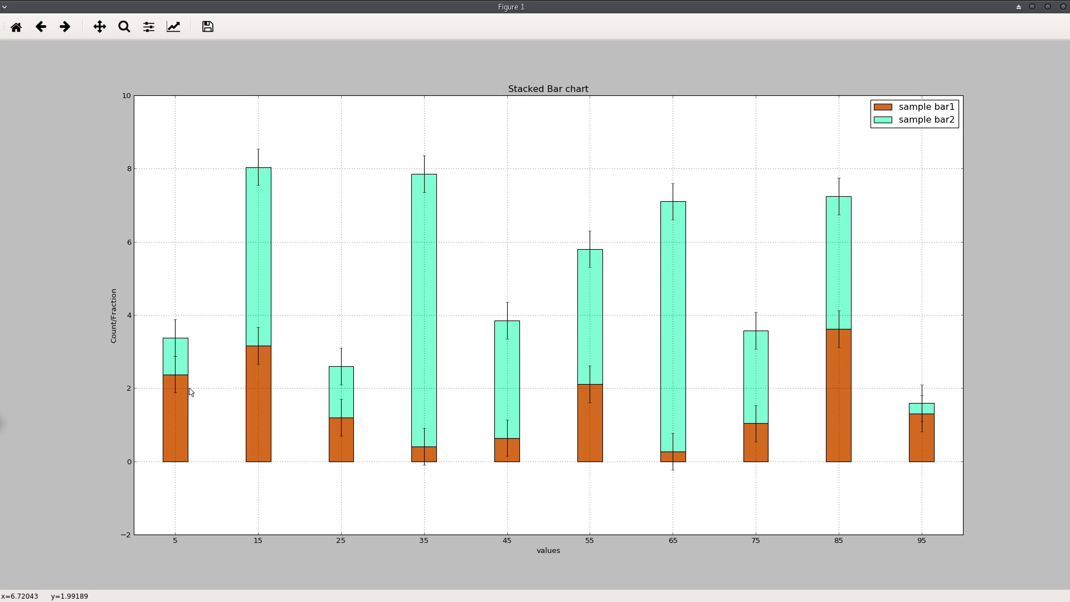
mouse_move(179, 380)
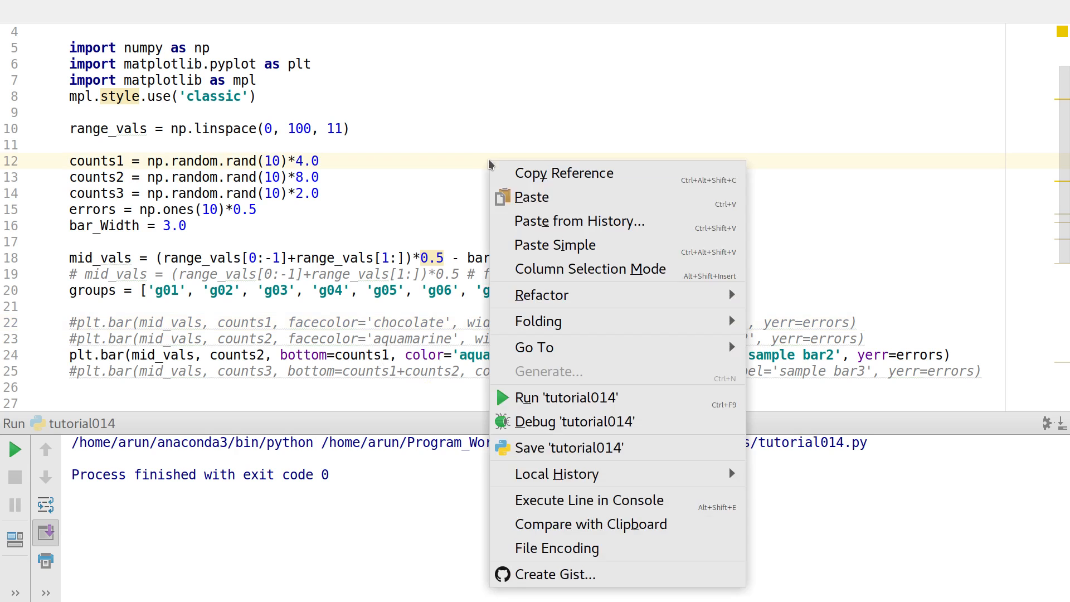
Run tutorial014 to see the aquamarine bars floating alone, then close the figure.
click(565, 397)
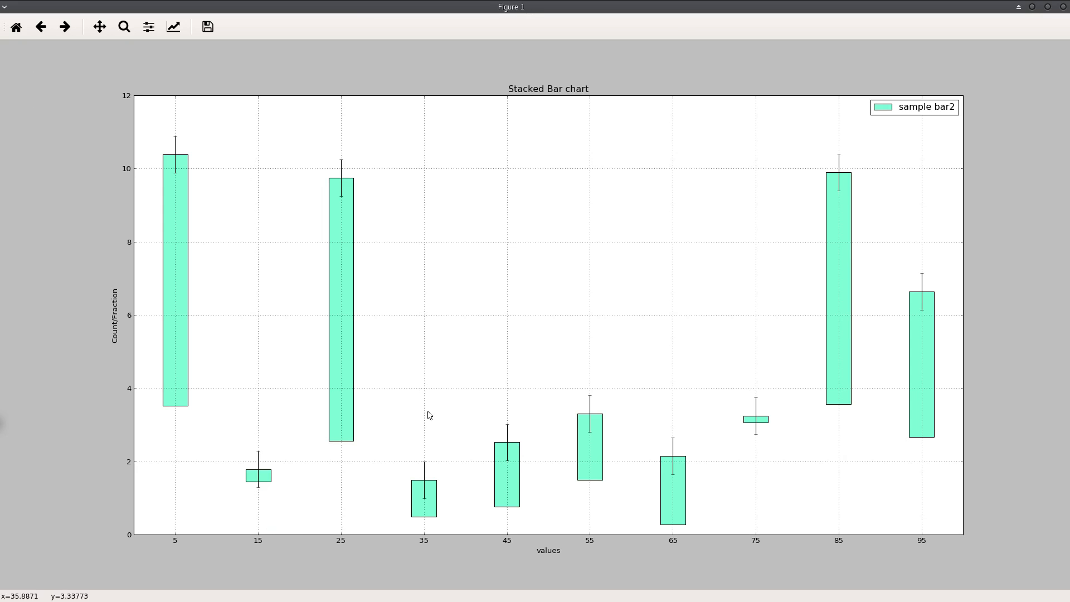
mouse_move(264, 491)
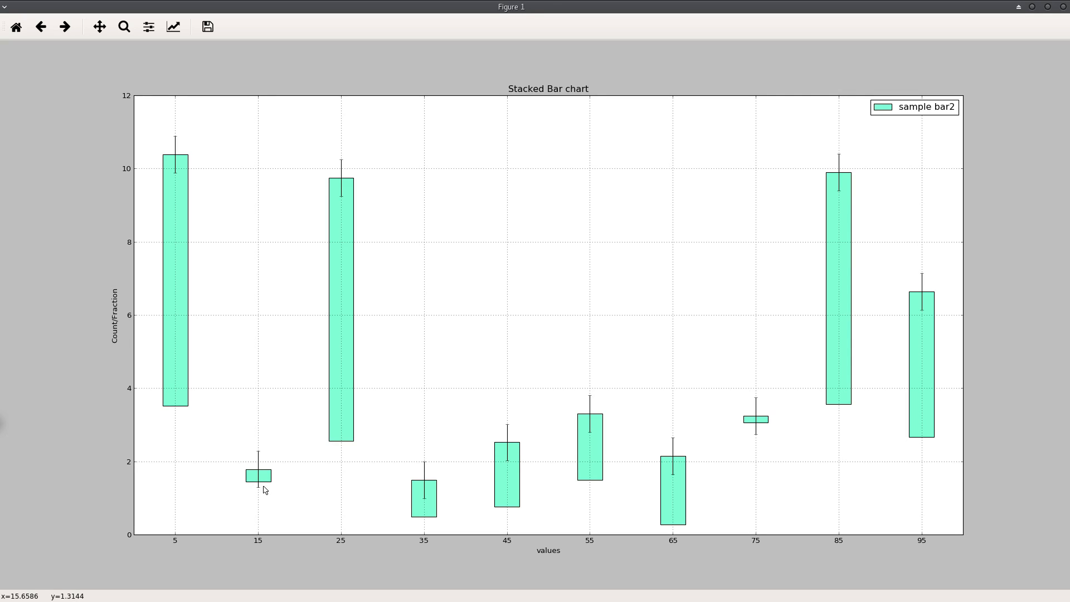
mouse_move(190, 385)
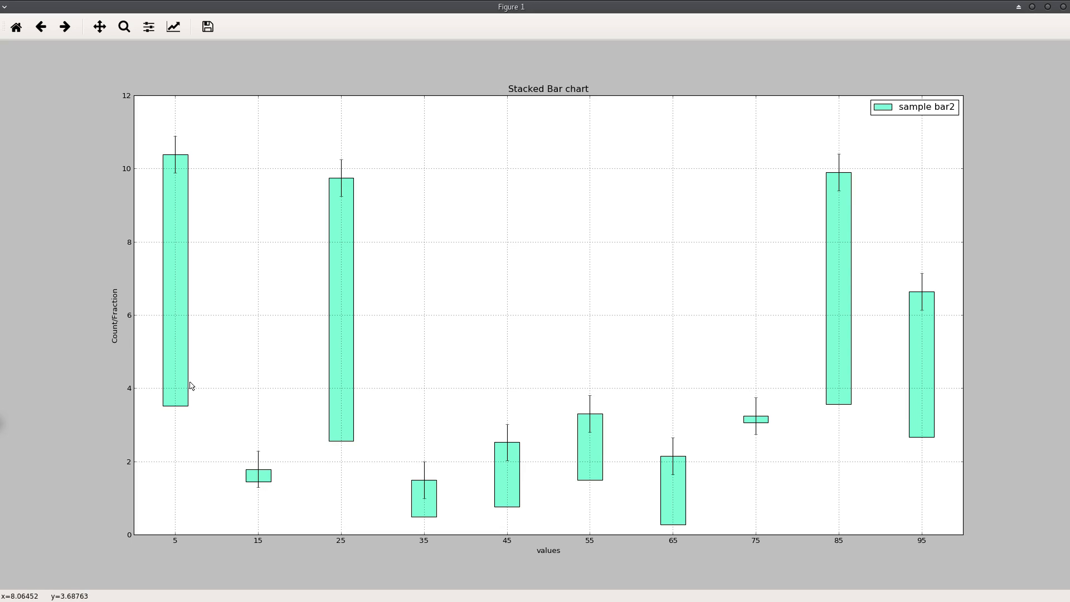
mouse_move(181, 372)
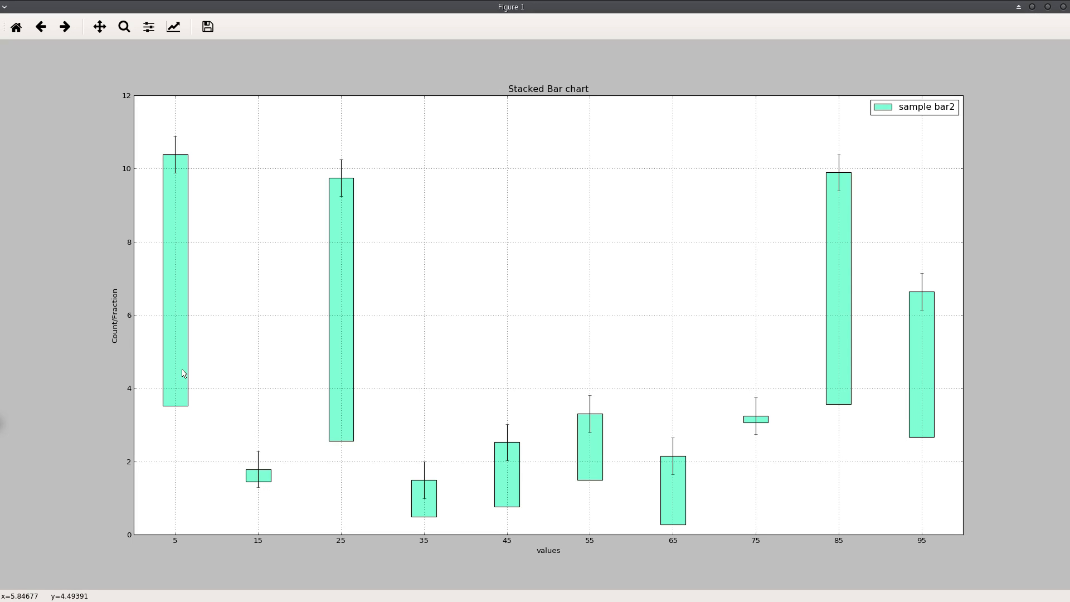
mouse_move(181, 421)
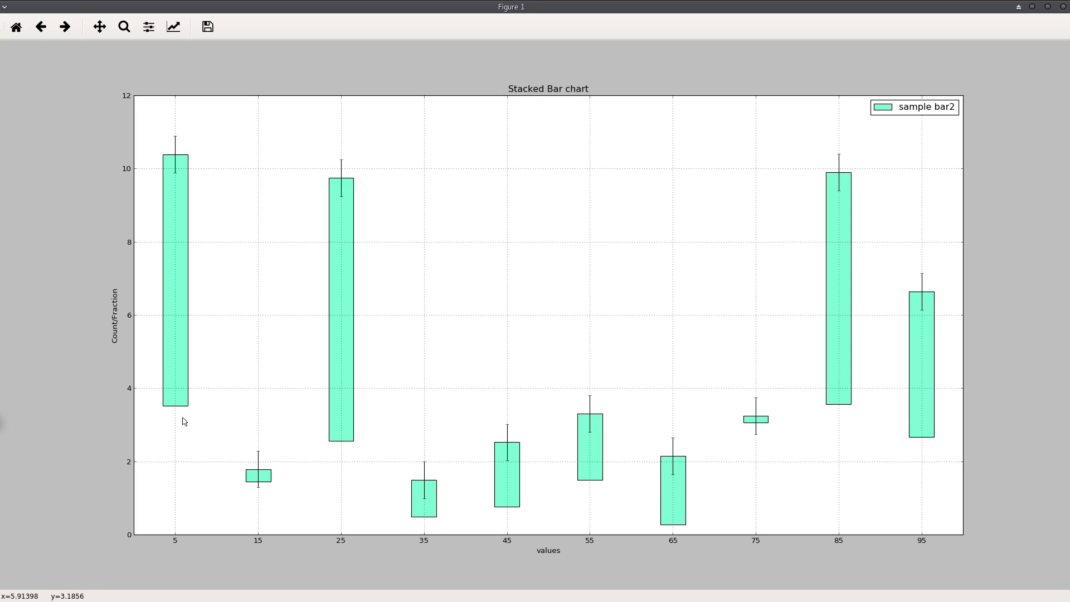
mouse_move(190, 416)
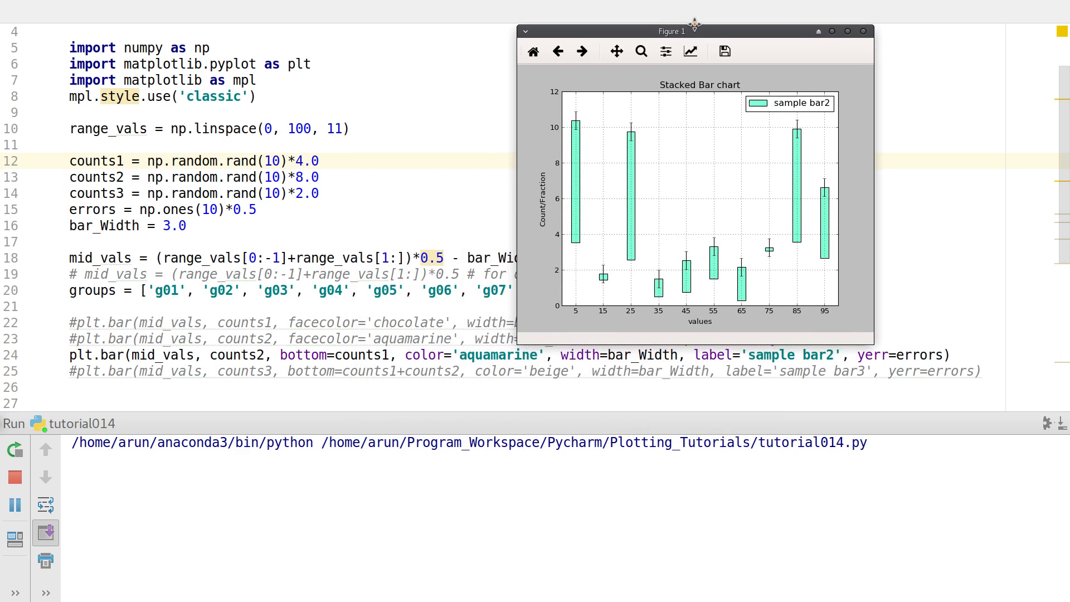
mouse_move(582, 248)
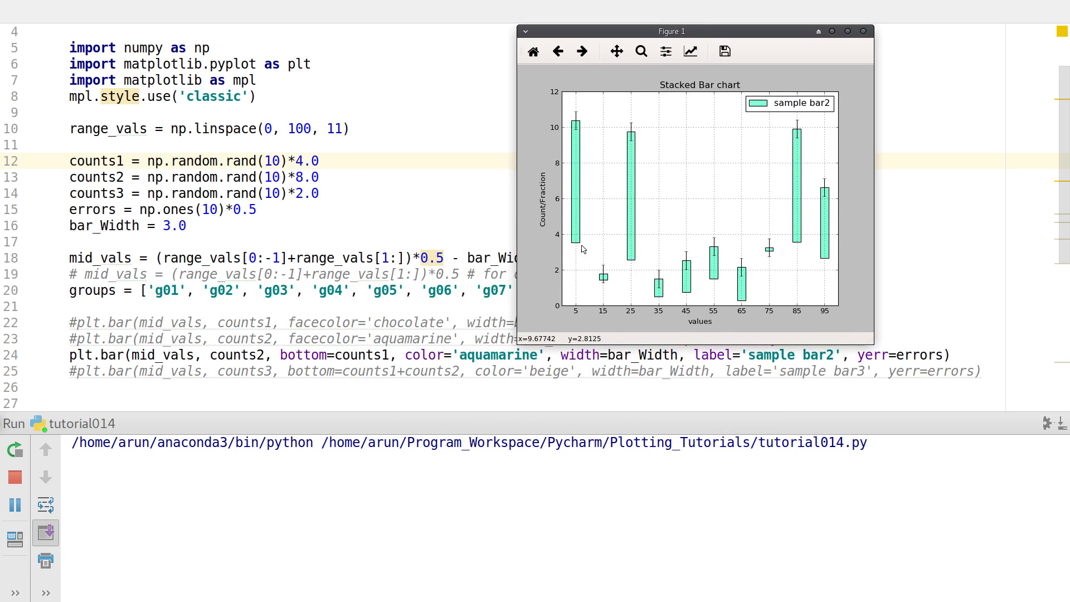
mouse_move(576, 251)
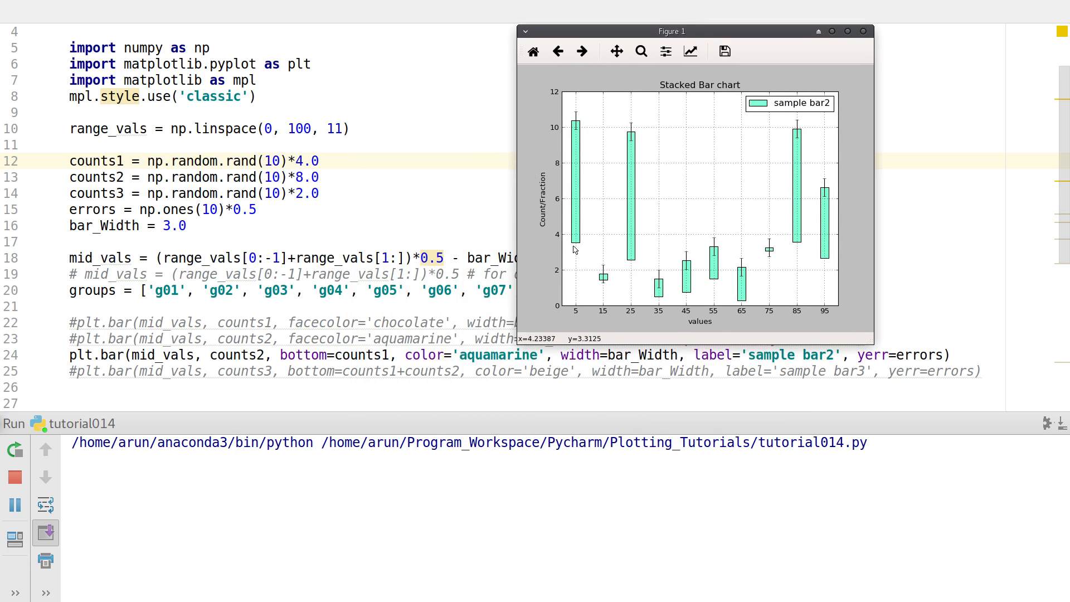
mouse_move(755, 296)
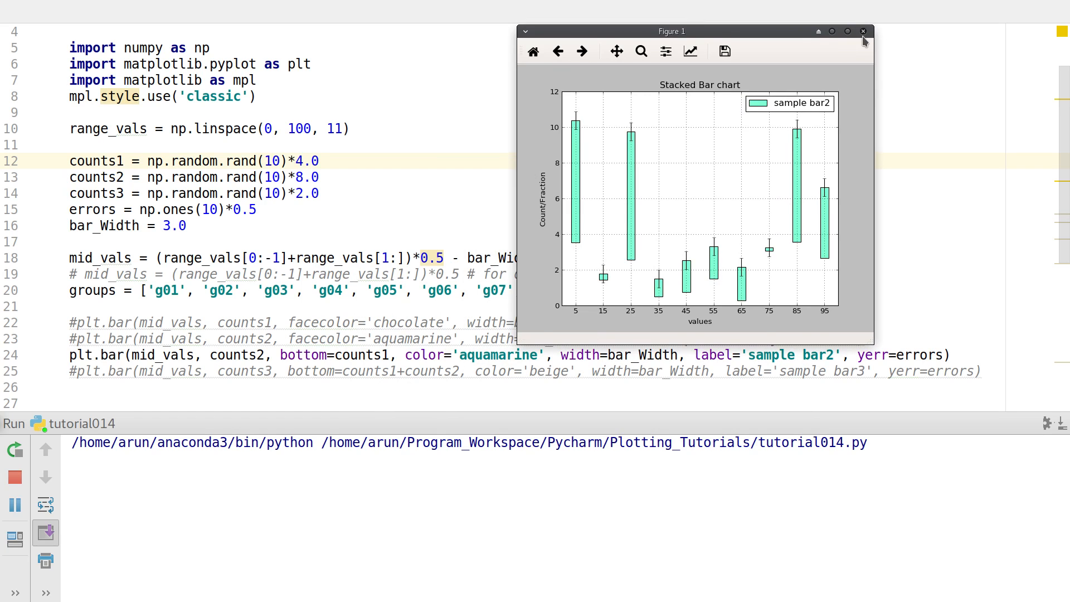
click(863, 31)
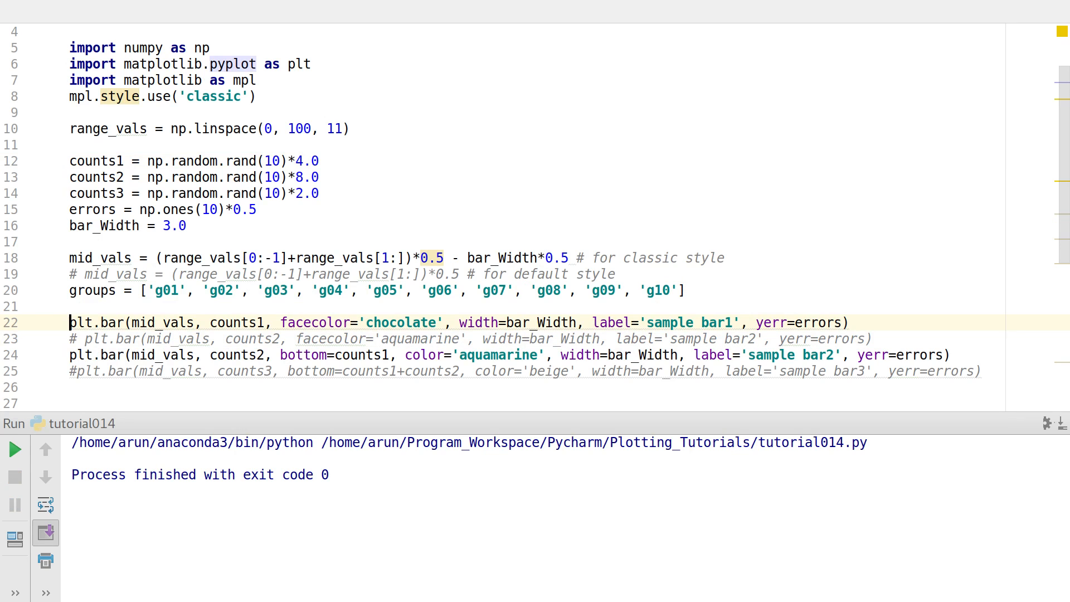
Rerun the script from the Run button and maximize the two-layer stacked chart.
click(321, 177)
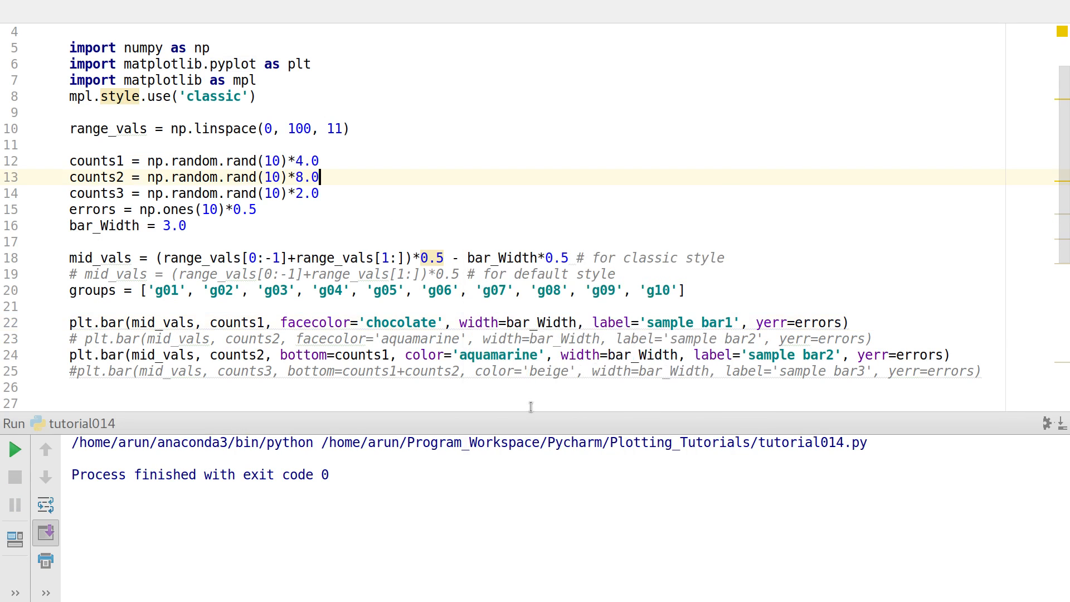
click(13, 448)
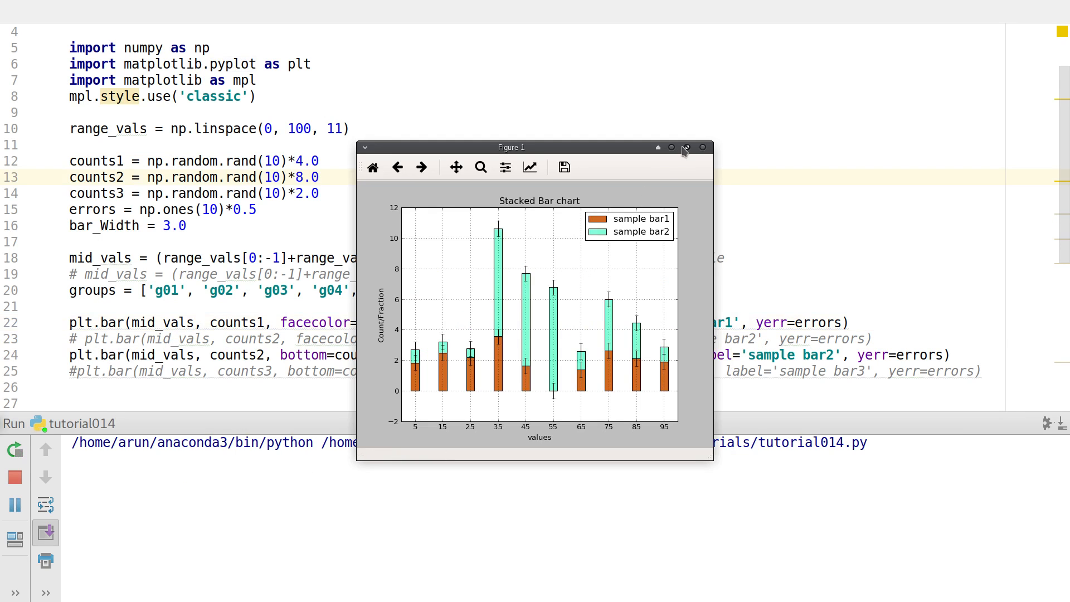
click(685, 147)
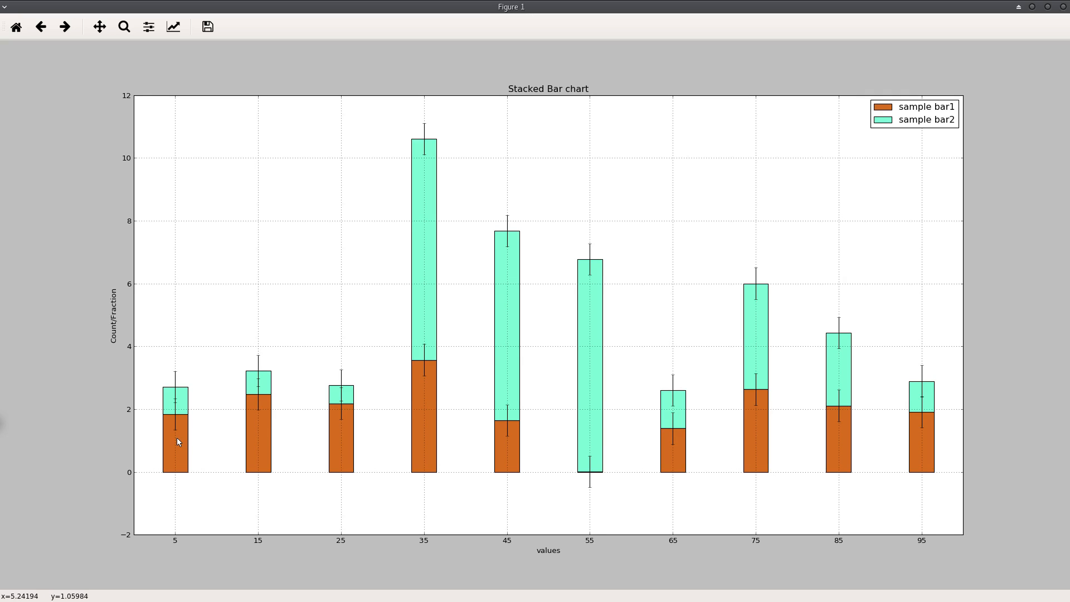
mouse_move(797, 458)
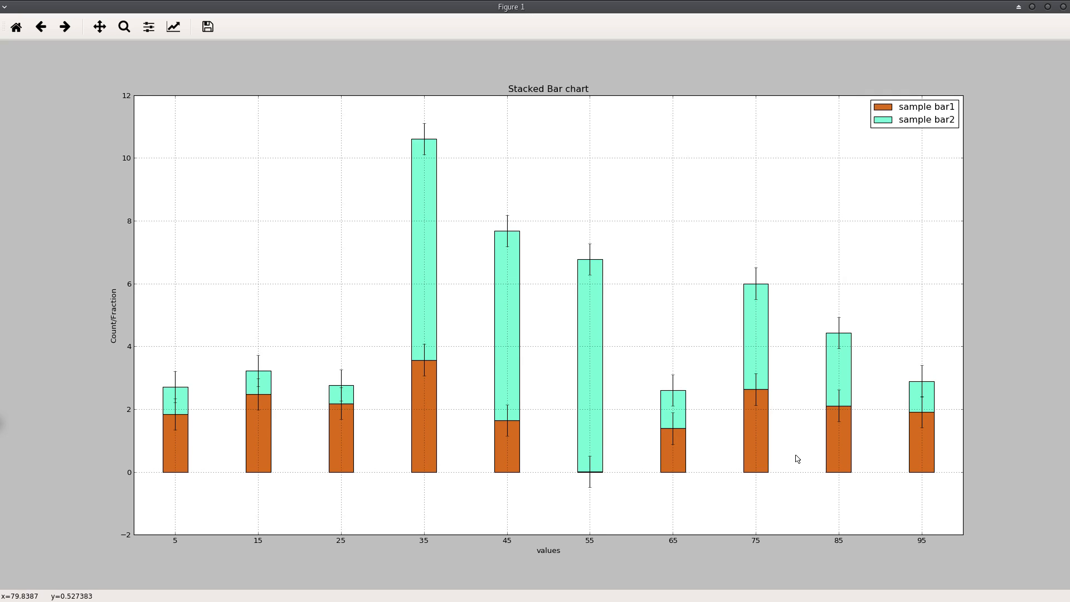
mouse_move(269, 288)
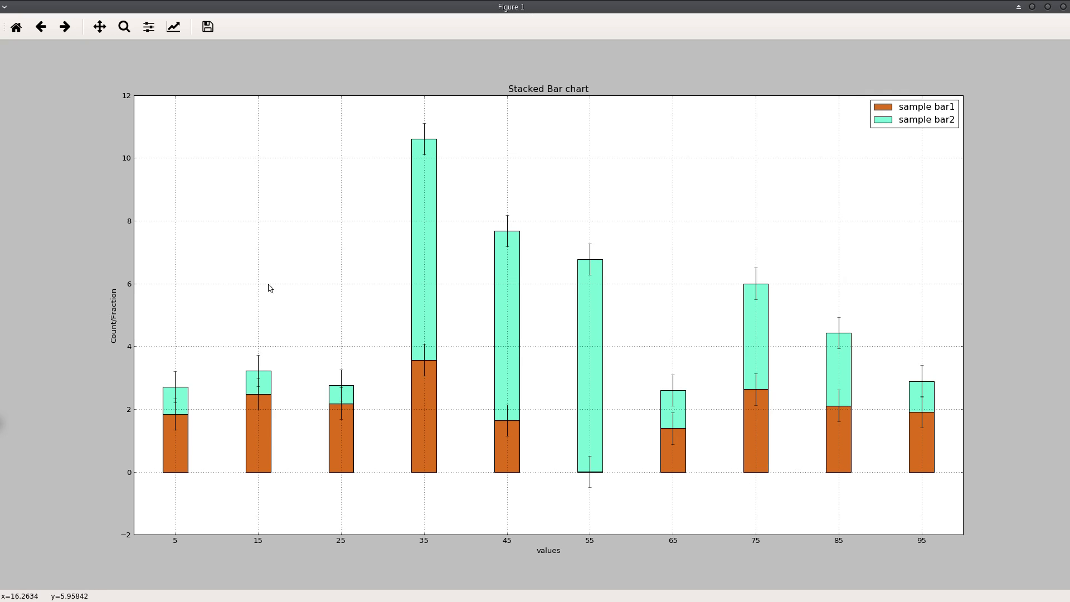
mouse_move(536, 356)
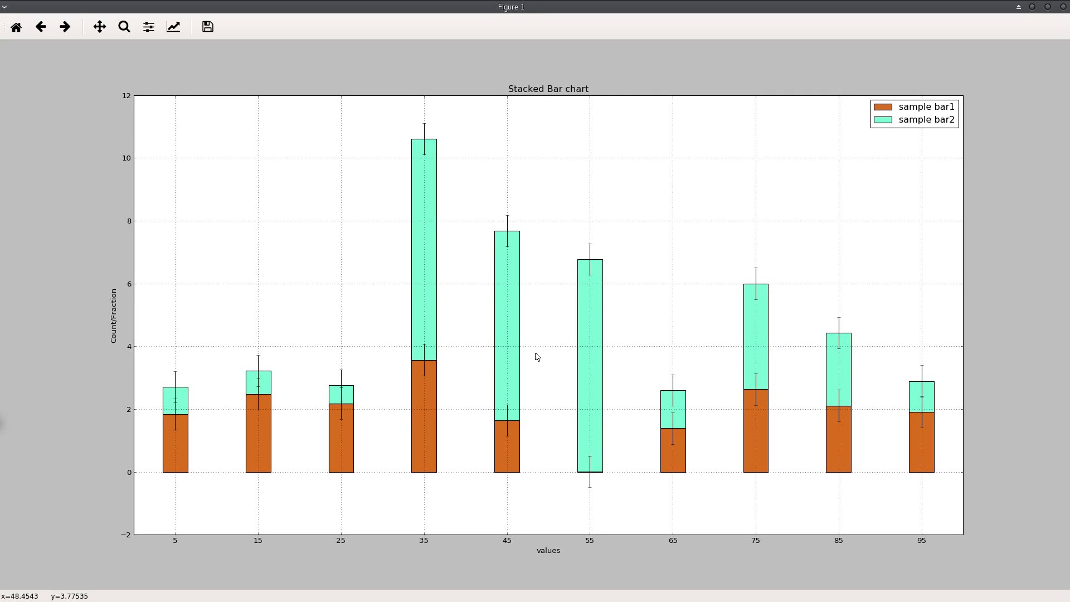
mouse_move(538, 345)
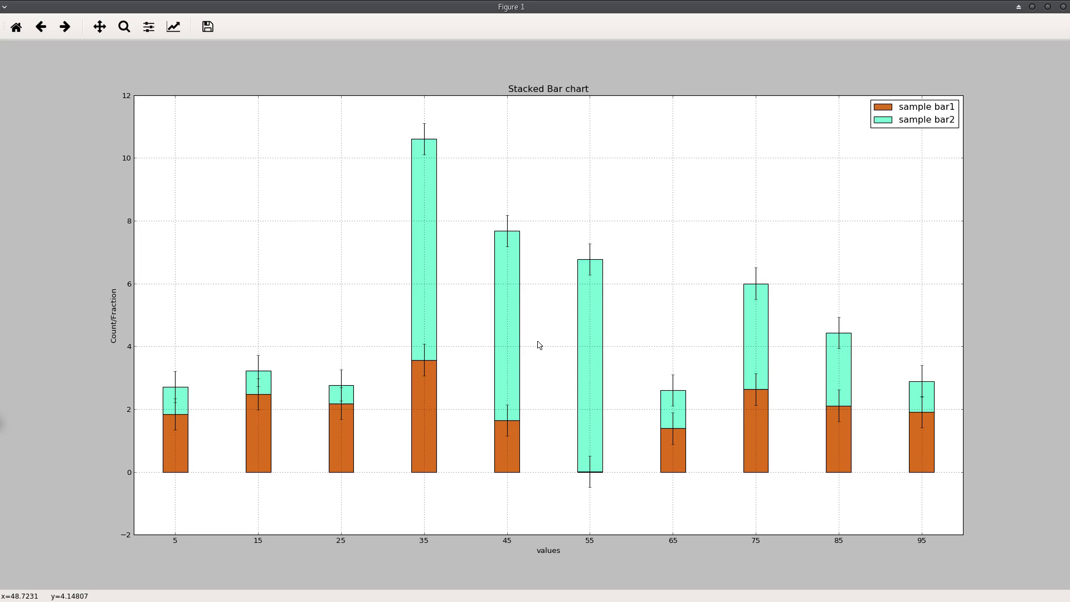
mouse_move(431, 397)
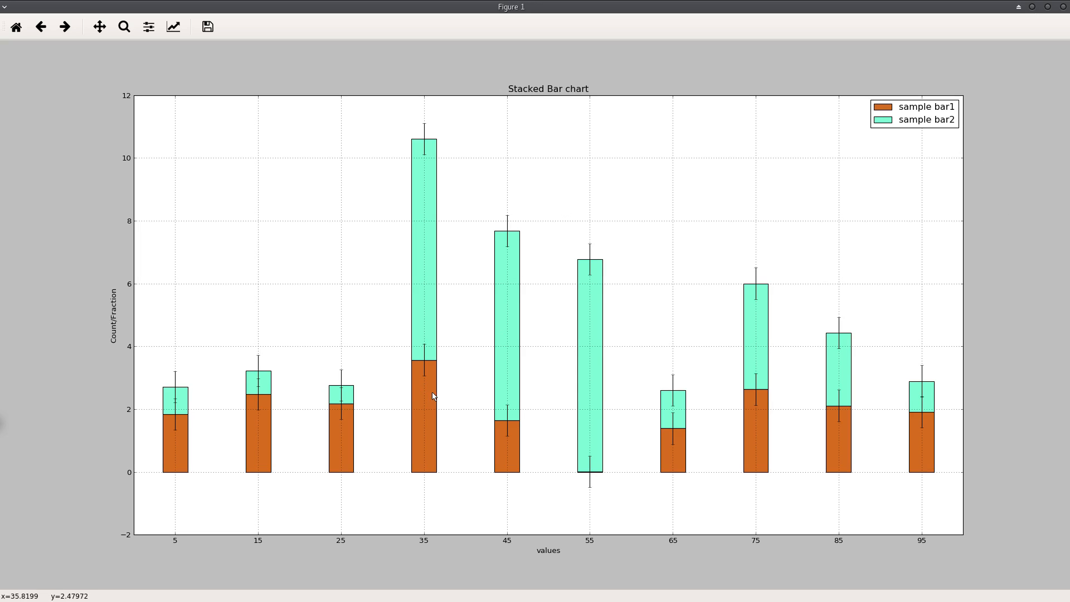
mouse_move(443, 401)
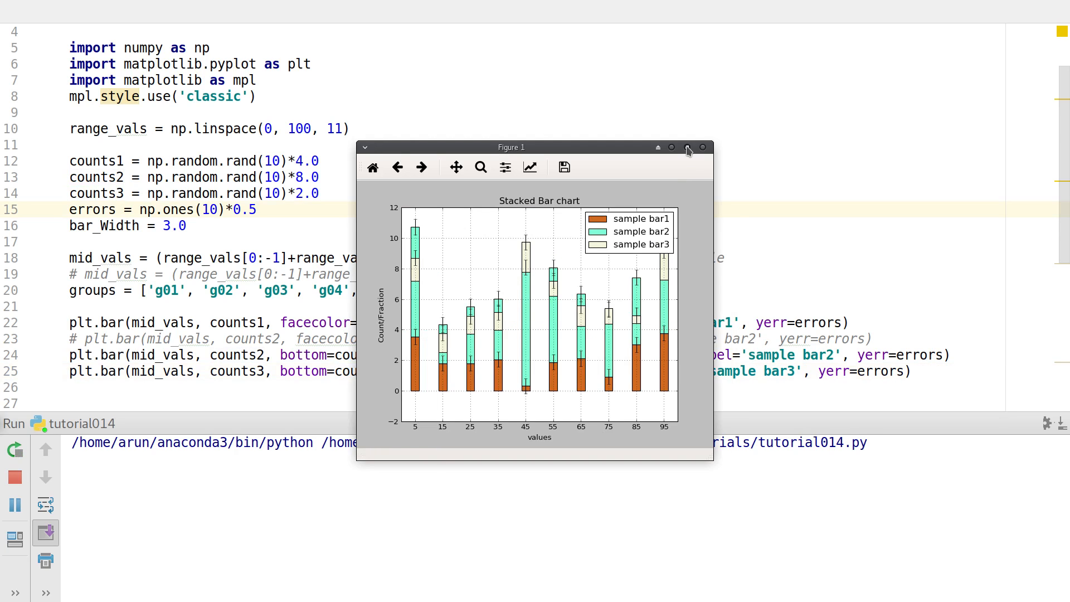
Maximize the figure to inspect the chart with the new beige sample bar3 layer.
click(688, 147)
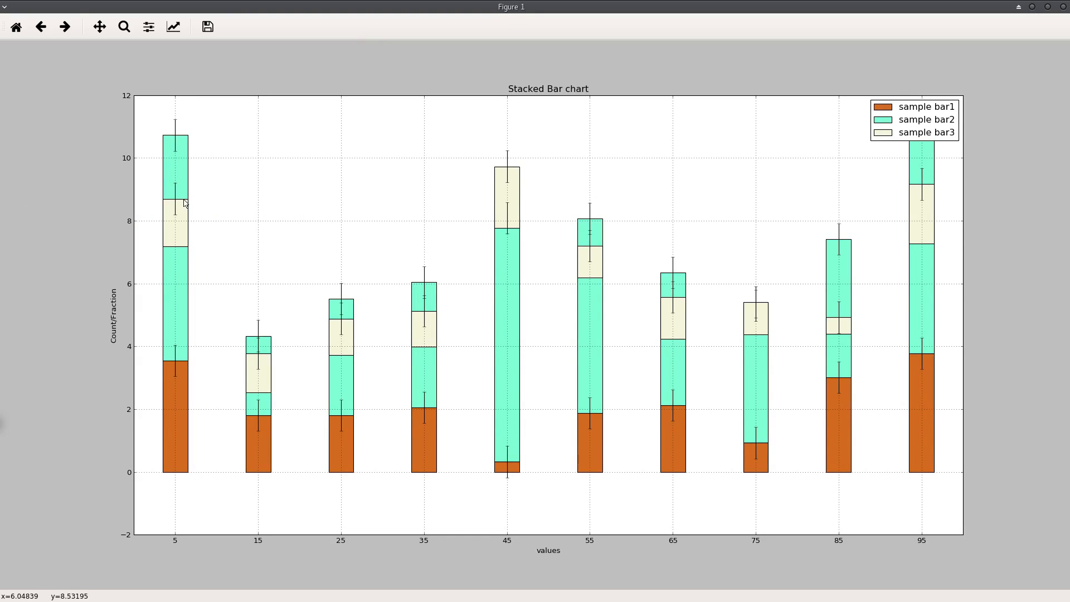
mouse_move(212, 247)
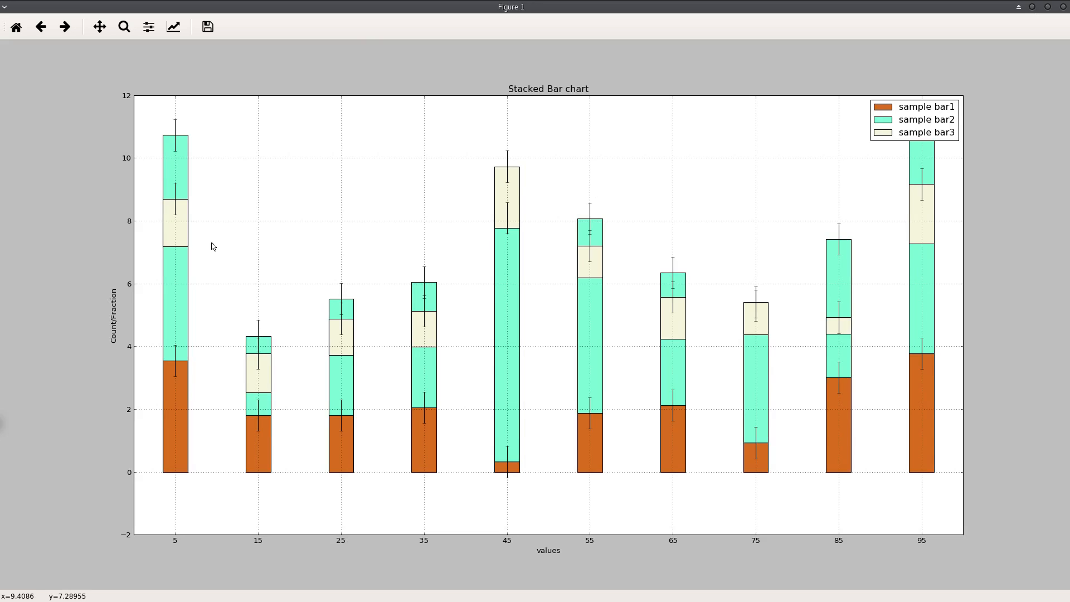
mouse_move(215, 259)
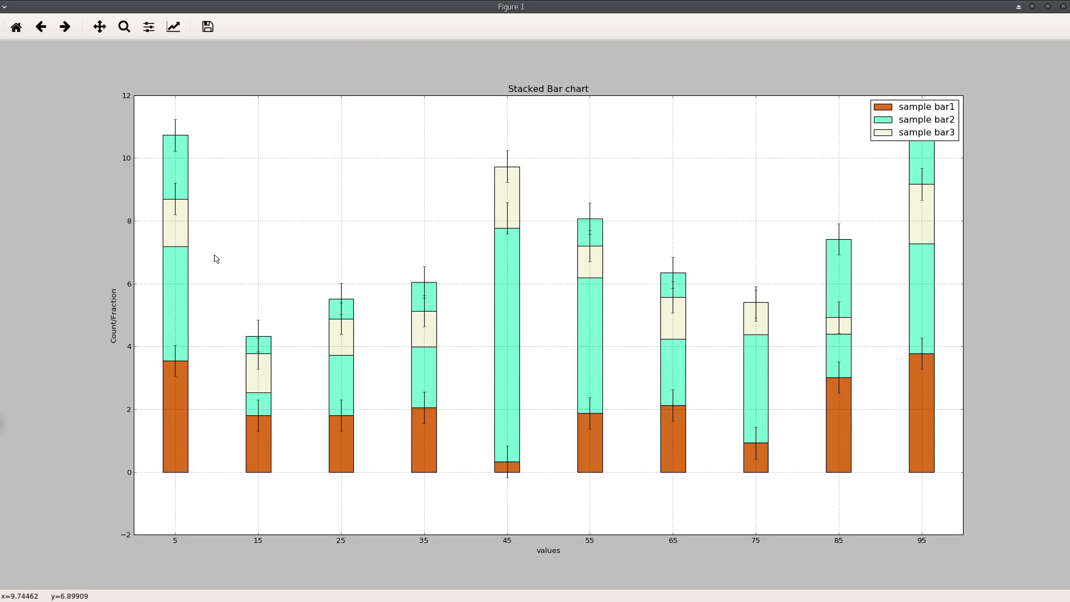
mouse_move(512, 221)
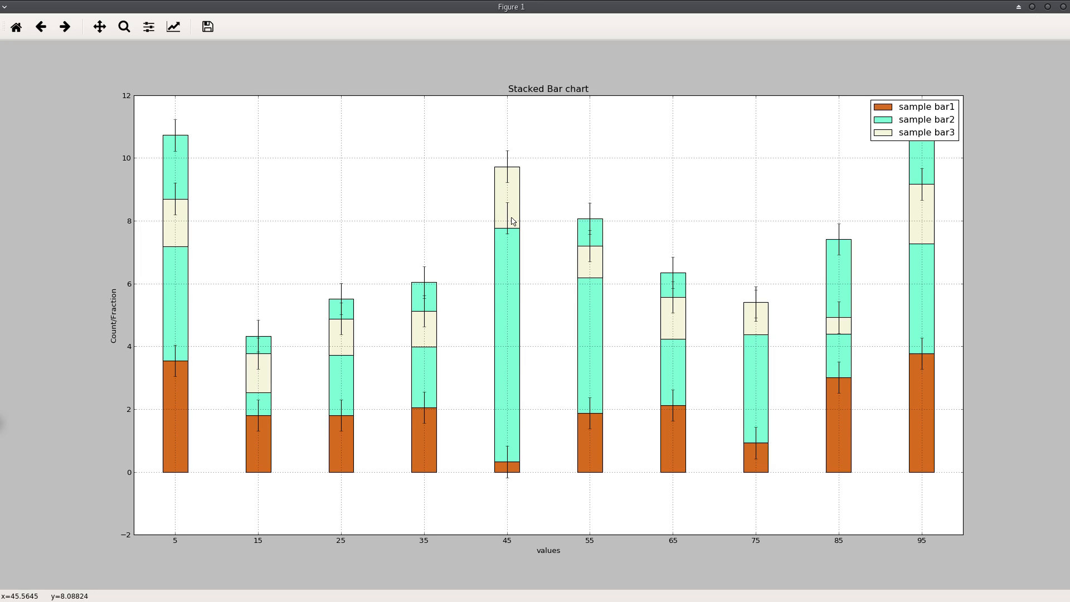
mouse_move(518, 371)
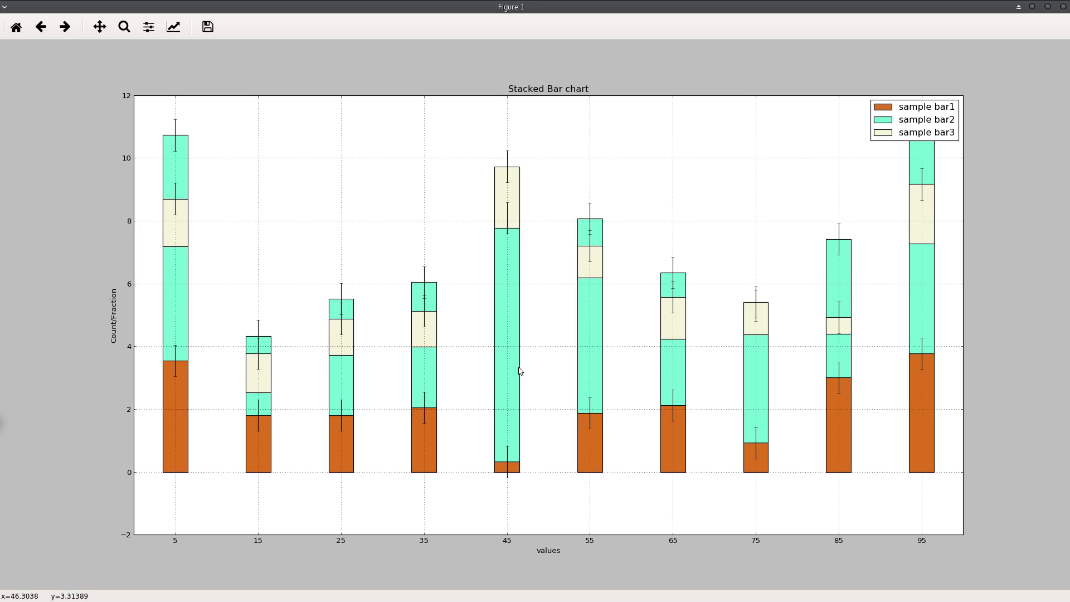
mouse_move(190, 270)
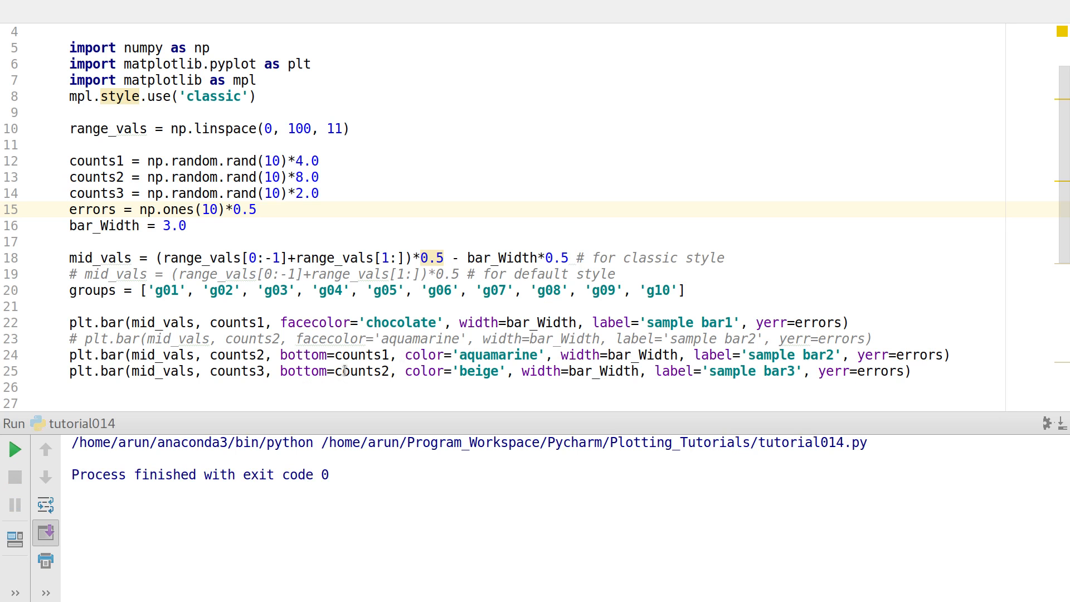
Change the beige layer to bottom=counts1+counts2, rerun tutorial014 and maximize the chart.
click(364, 370)
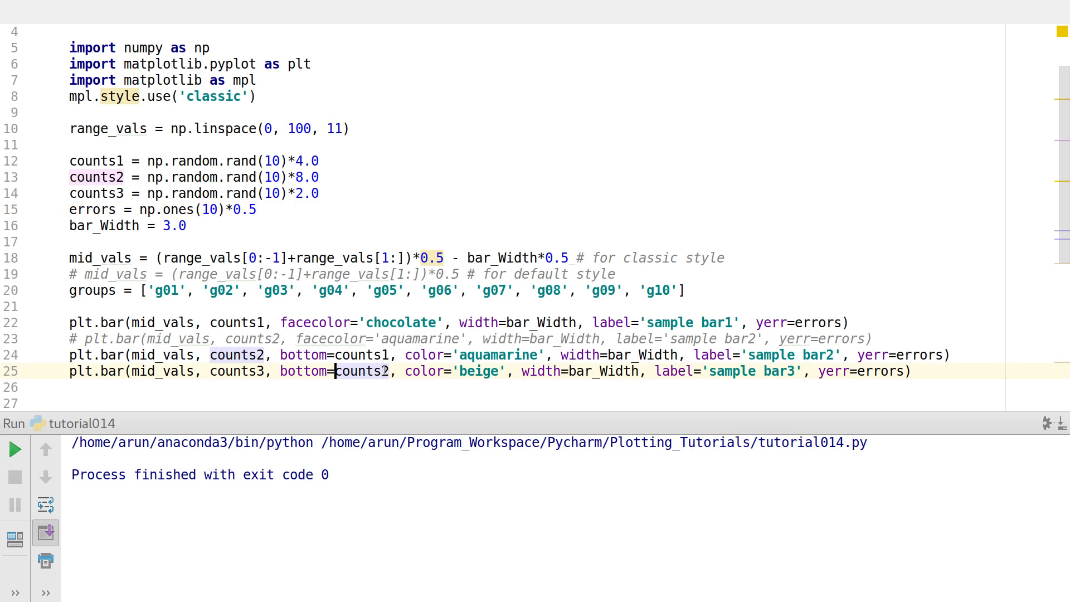
text(counts1+)
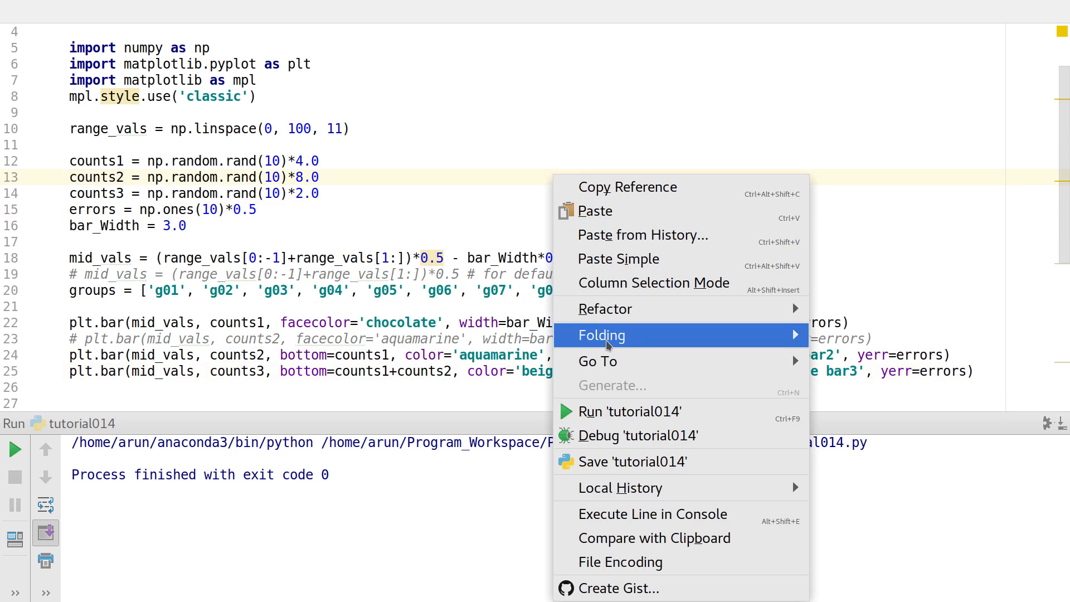
click(629, 412)
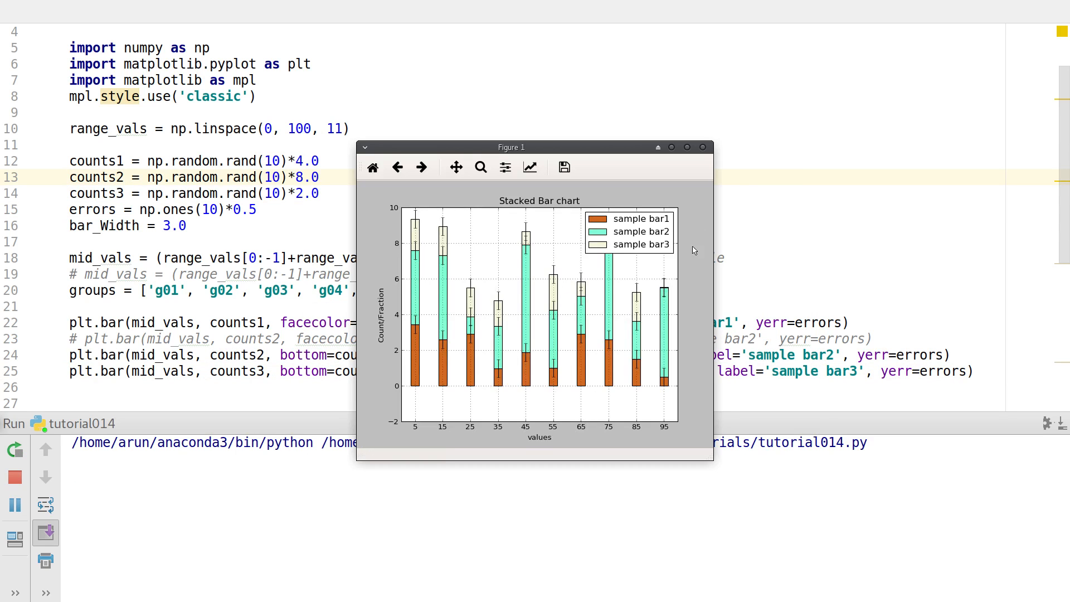
click(687, 147)
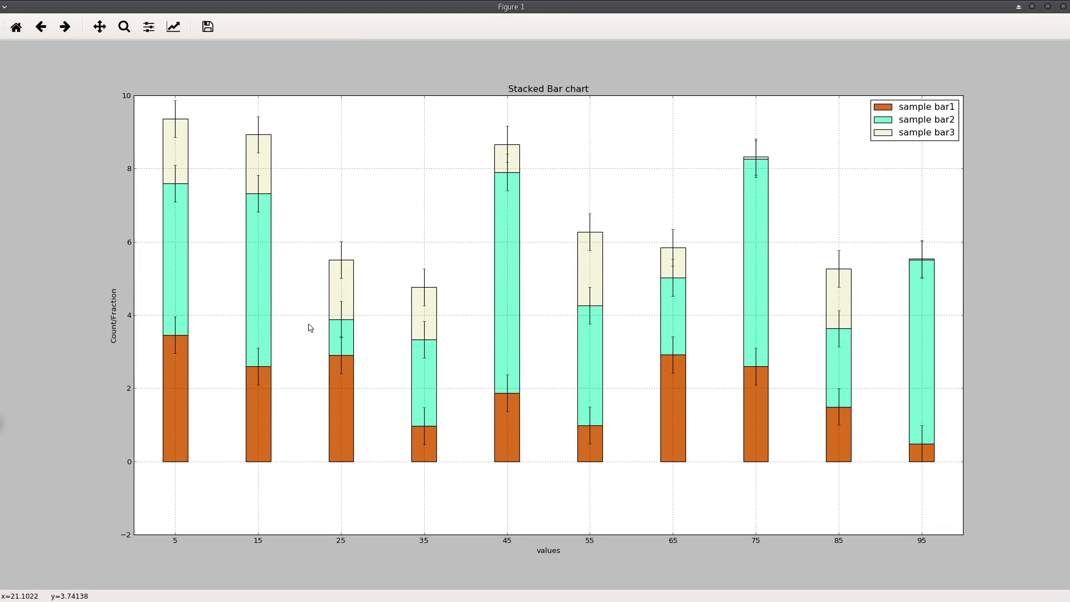
mouse_move(144, 154)
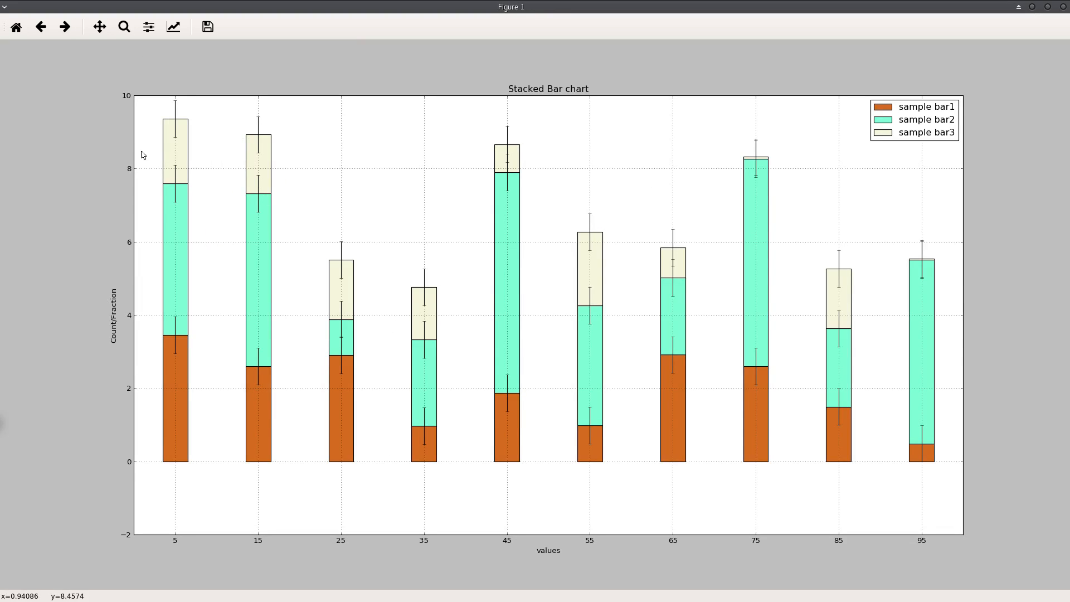
mouse_move(144, 152)
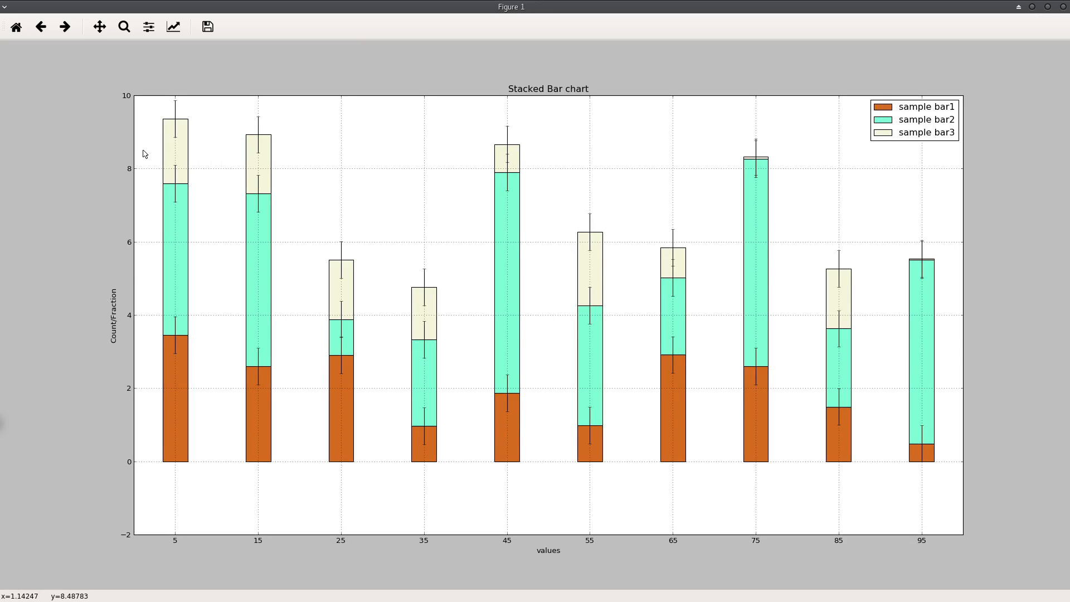
mouse_move(278, 266)
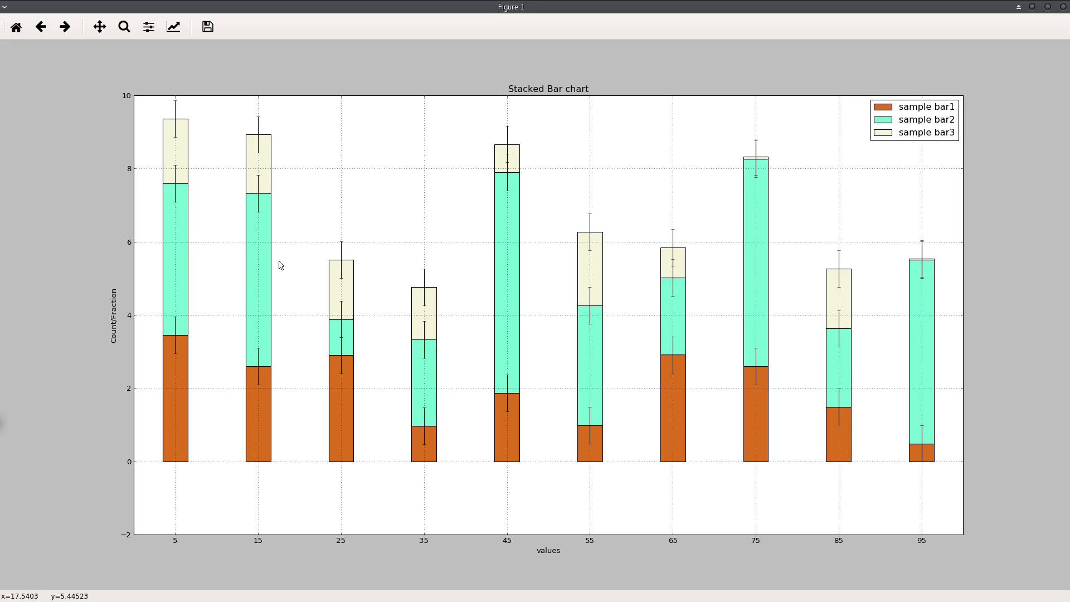
mouse_move(555, 298)
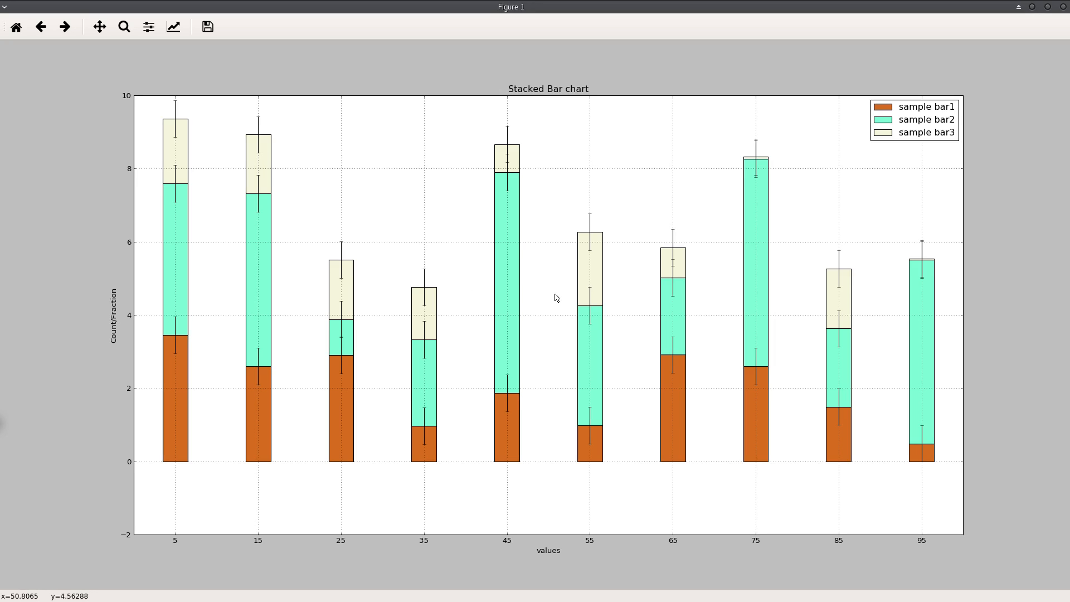
mouse_move(589, 233)
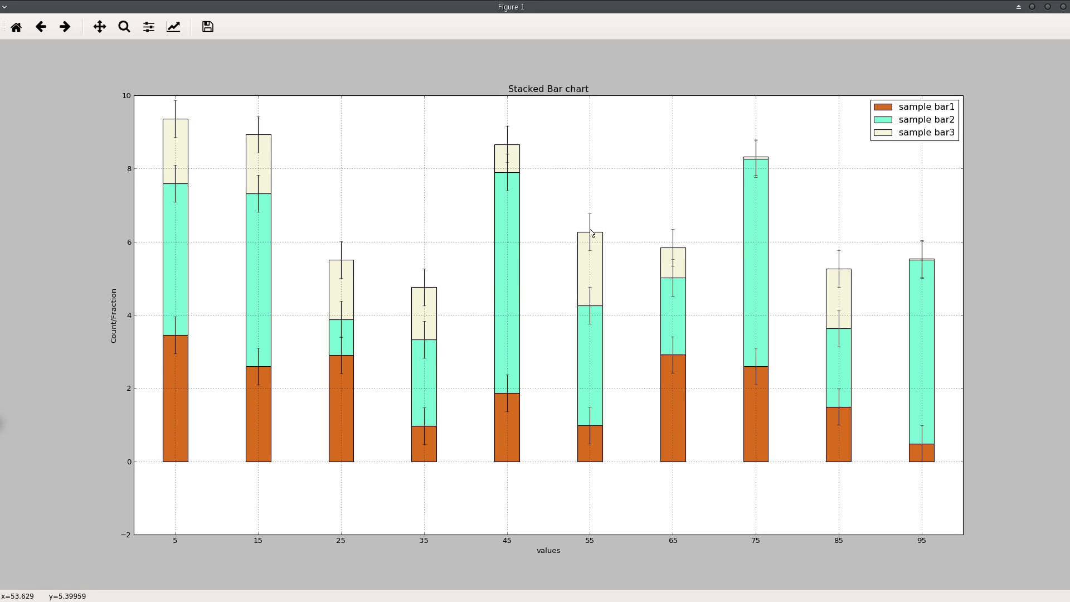
mouse_move(984, 46)
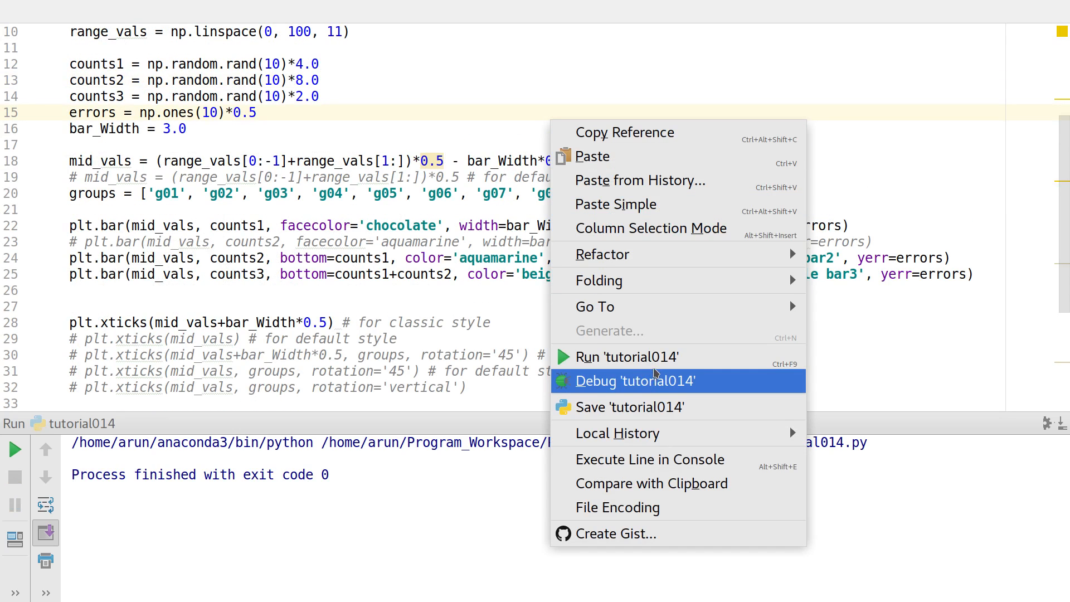
Run tutorial014 again to draw a three-layer stacked chart with fresh random values.
click(625, 357)
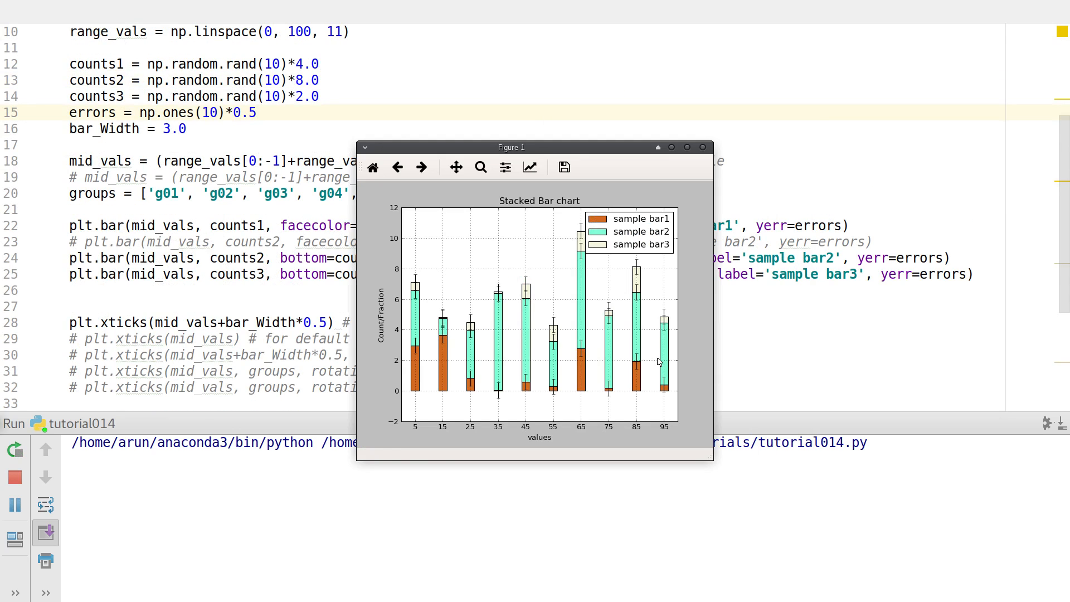
mouse_move(618, 415)
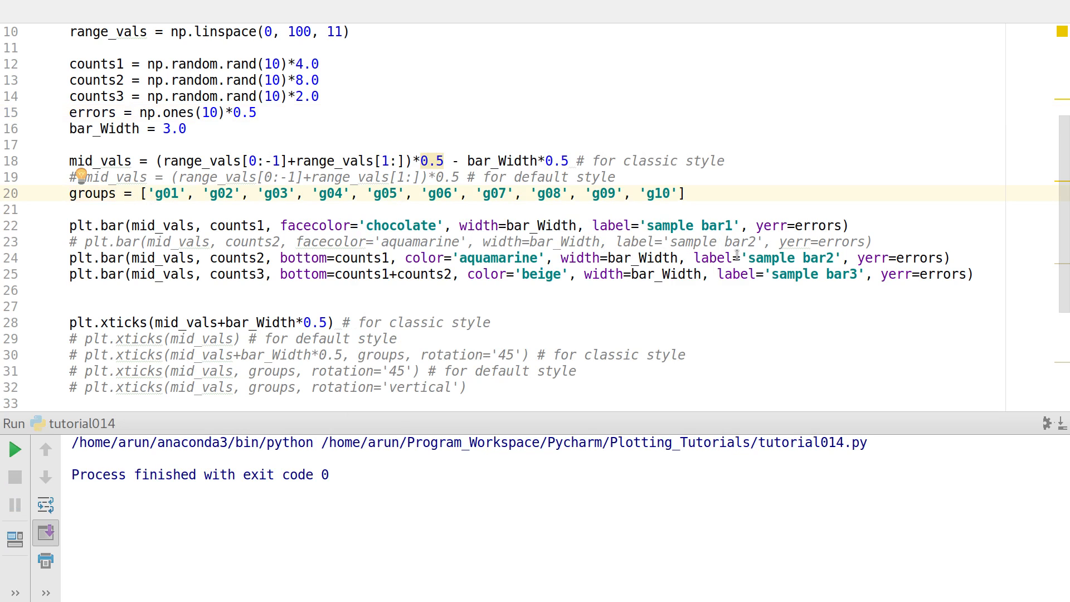
Uncomment line 30: plt.xticks(mid_vals+bar_Width*0.5, groups, rotation='45').
scroll(down, 3)
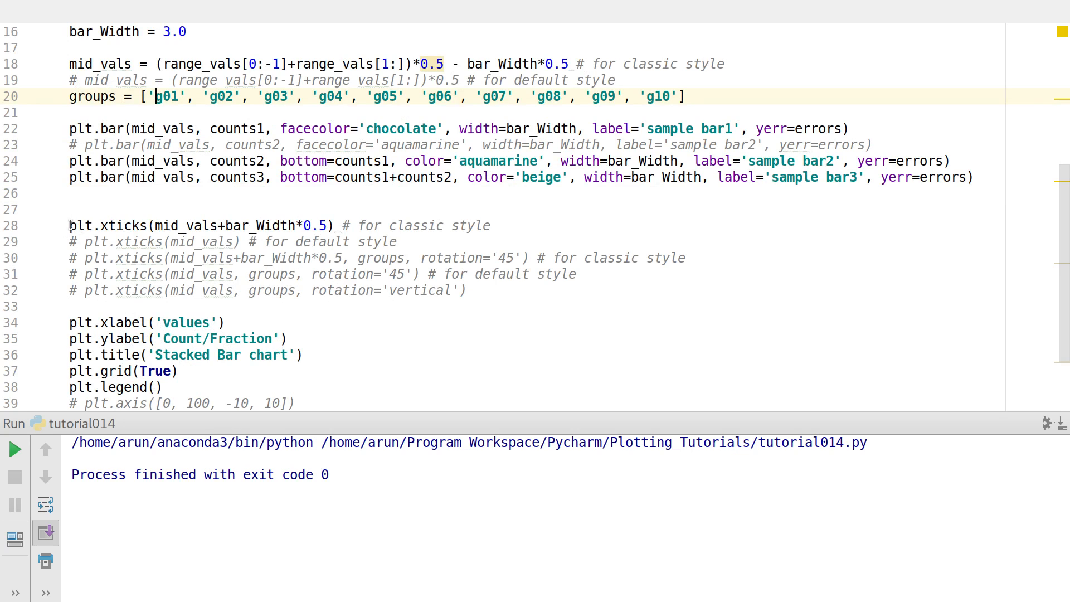
mouse_move(136, 258)
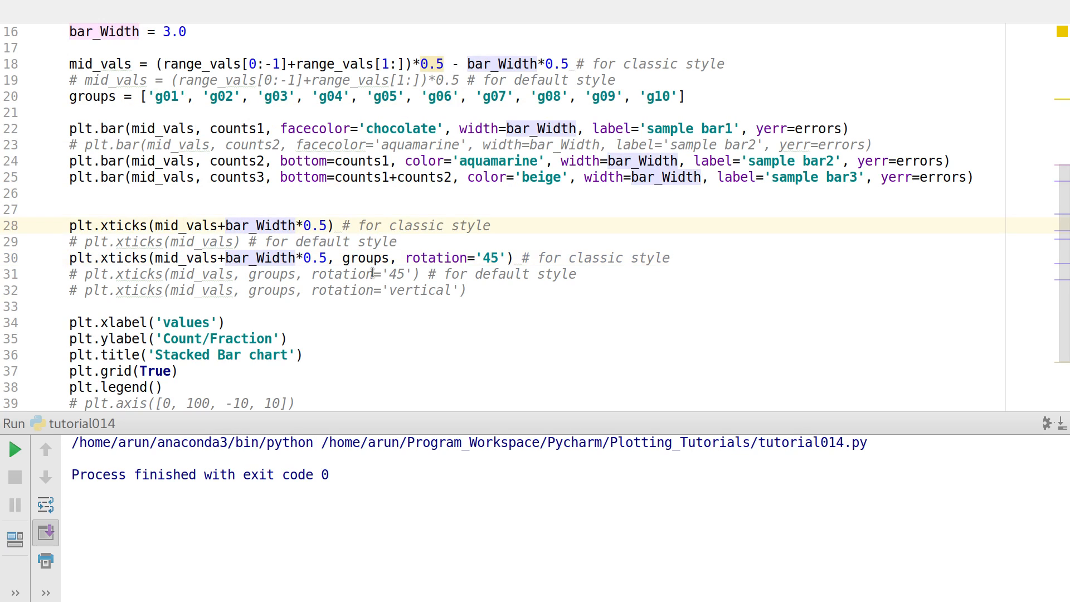
double_click(366, 257)
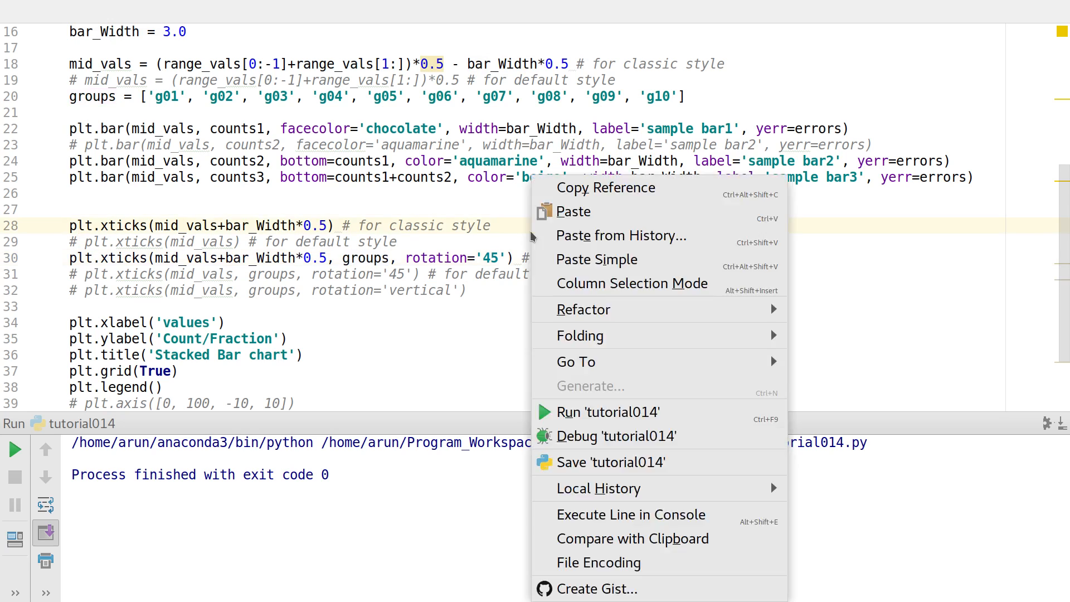
Run 'tutorial014' to view the stacked chart with slanted g01–g10 x-axis labels.
click(606, 411)
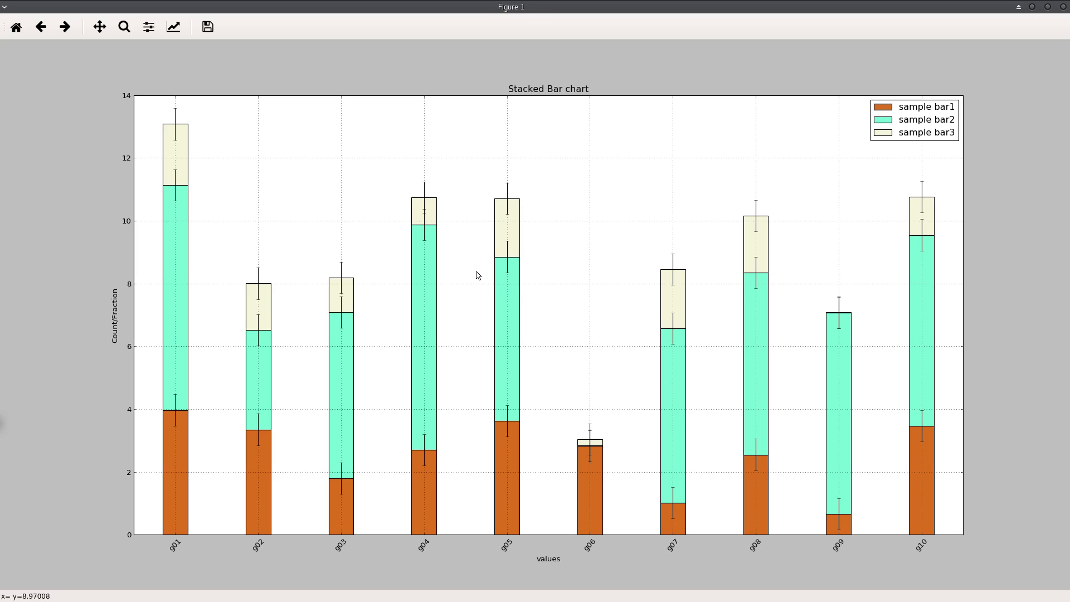
mouse_move(166, 561)
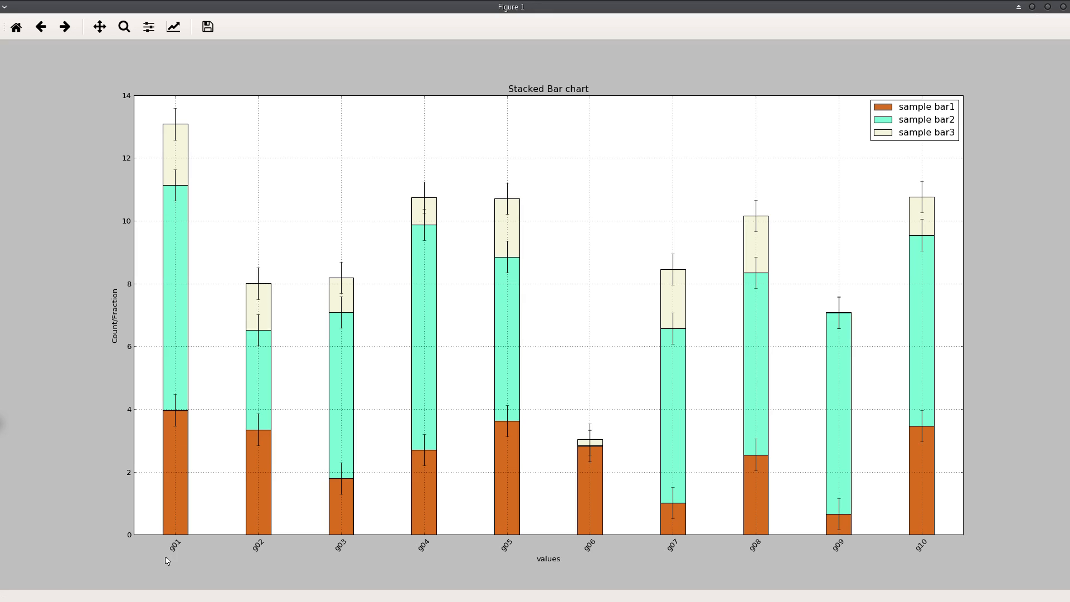
mouse_move(746, 545)
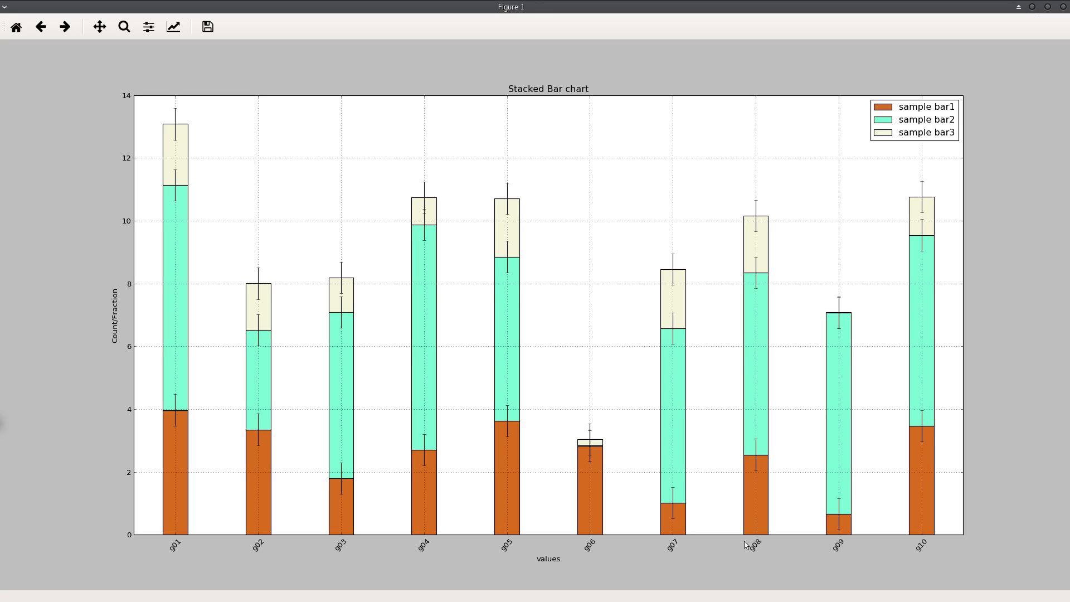
mouse_move(749, 333)
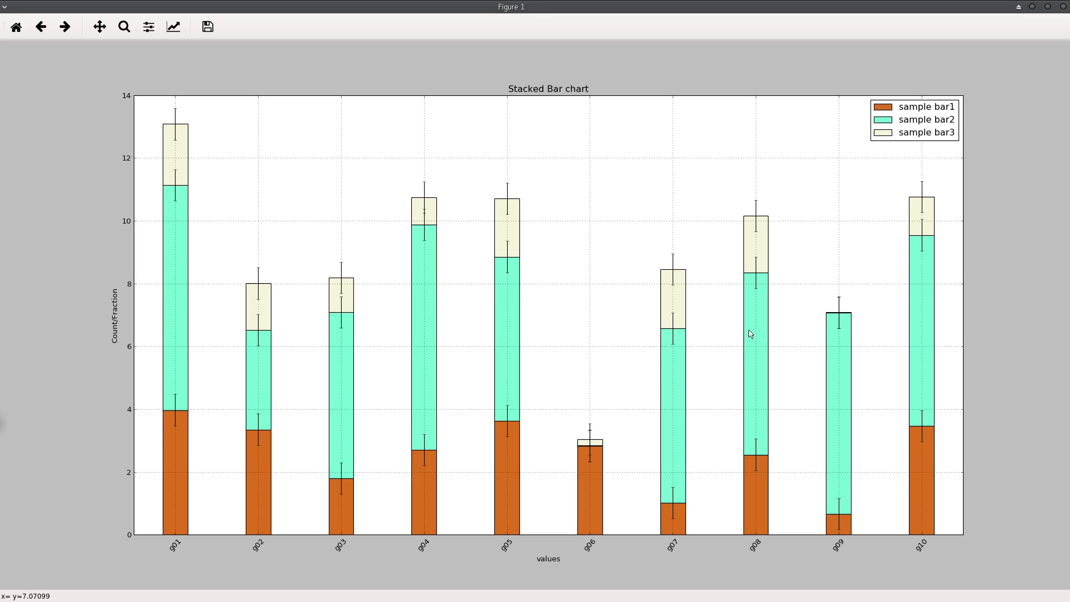
mouse_move(689, 360)
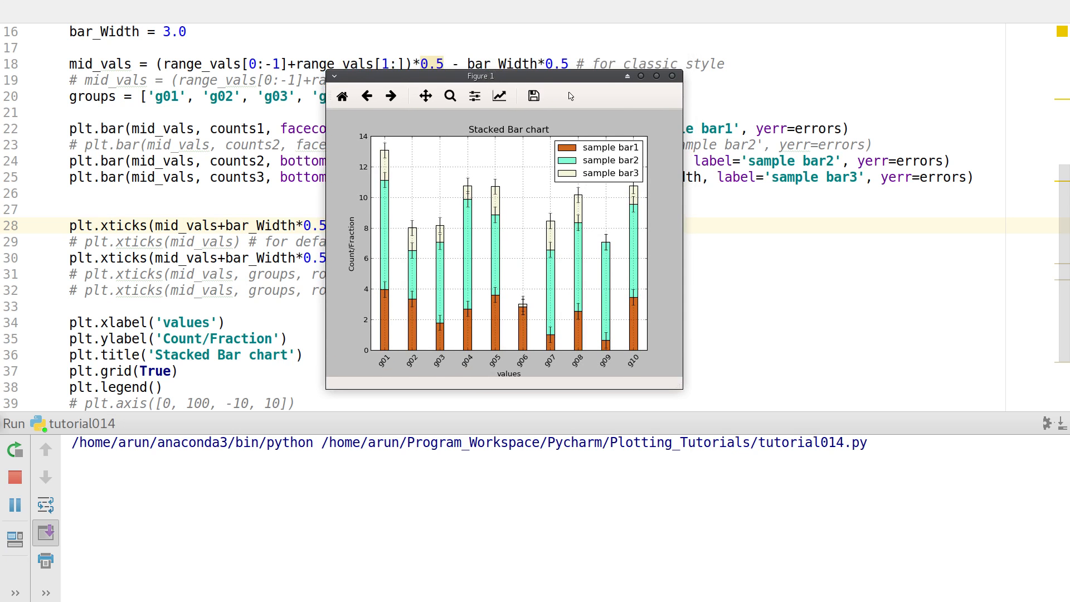
Close Figure 1 and place the cursor at the end of line 28 in the script.
click(672, 75)
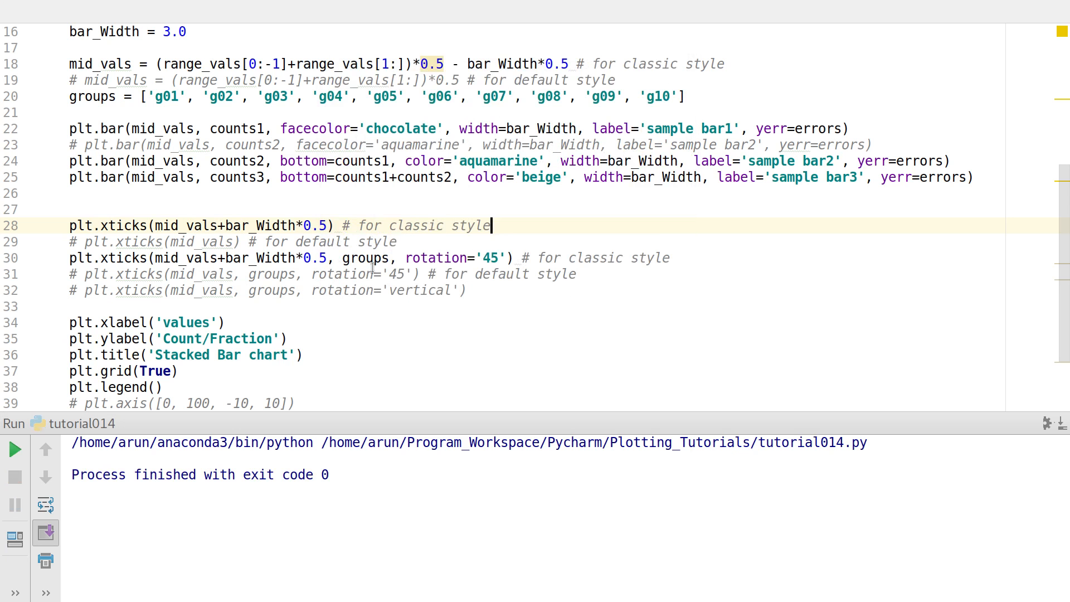
scroll(up, 3)
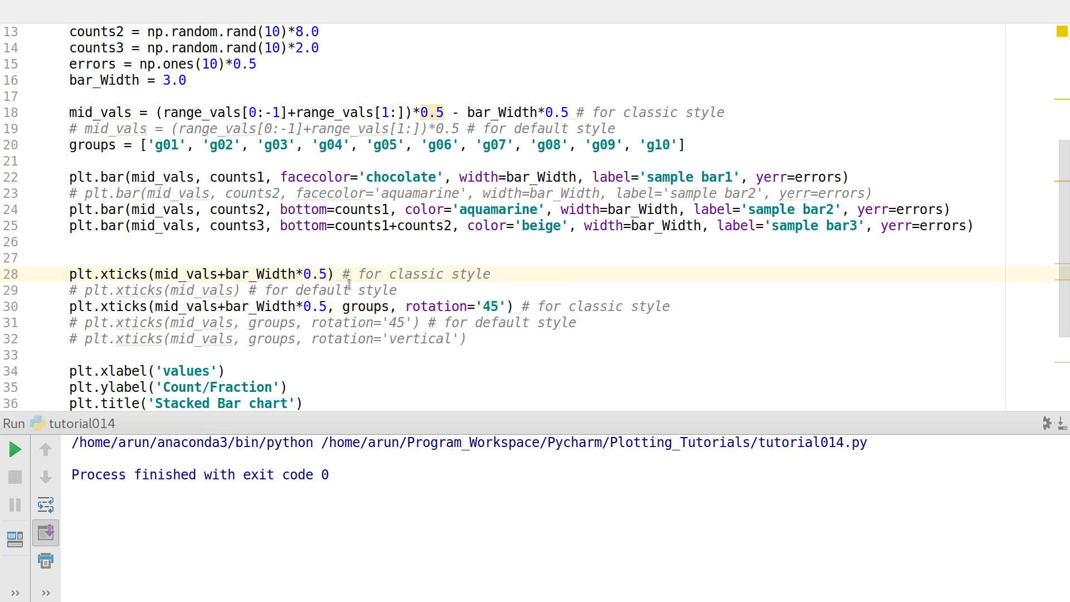
click(490, 274)
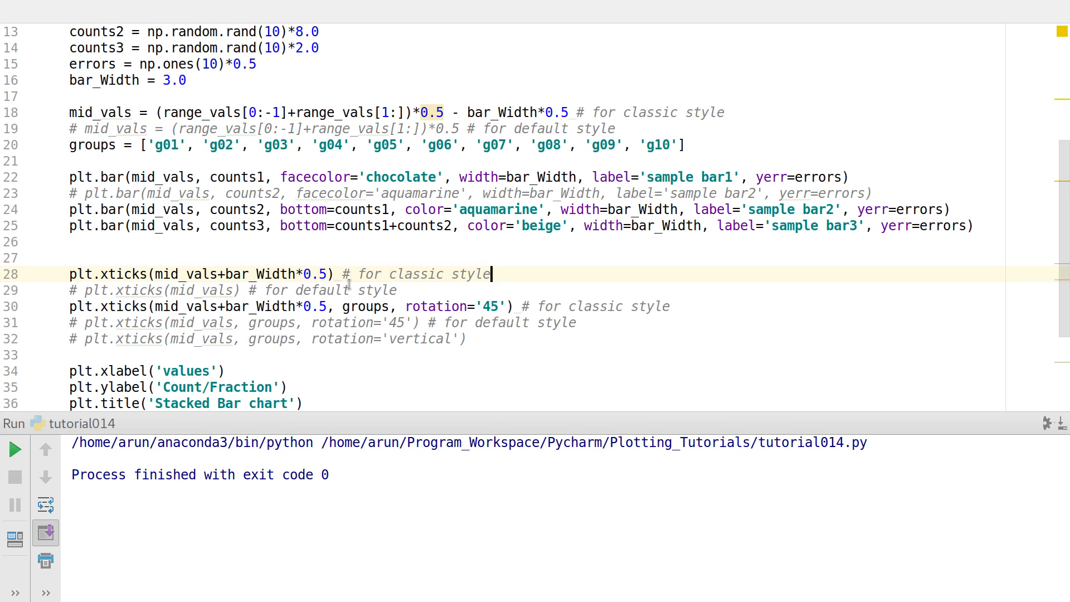